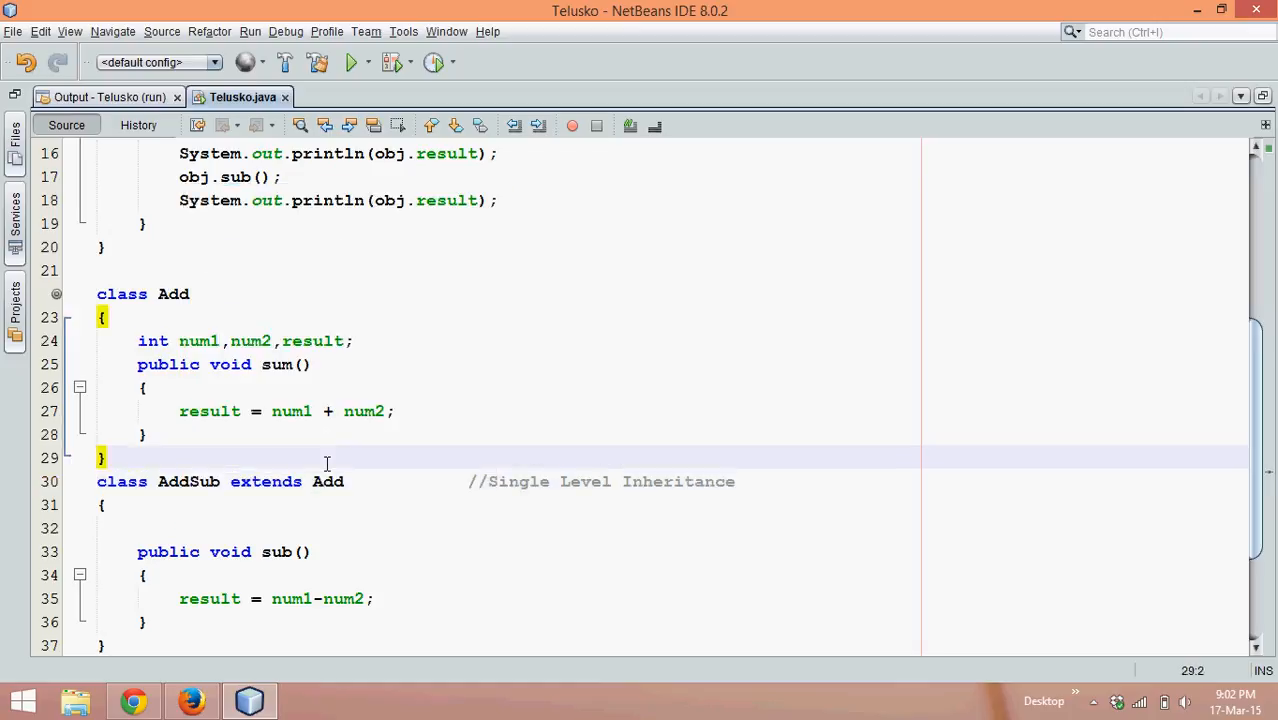
mouse_move(375, 496)
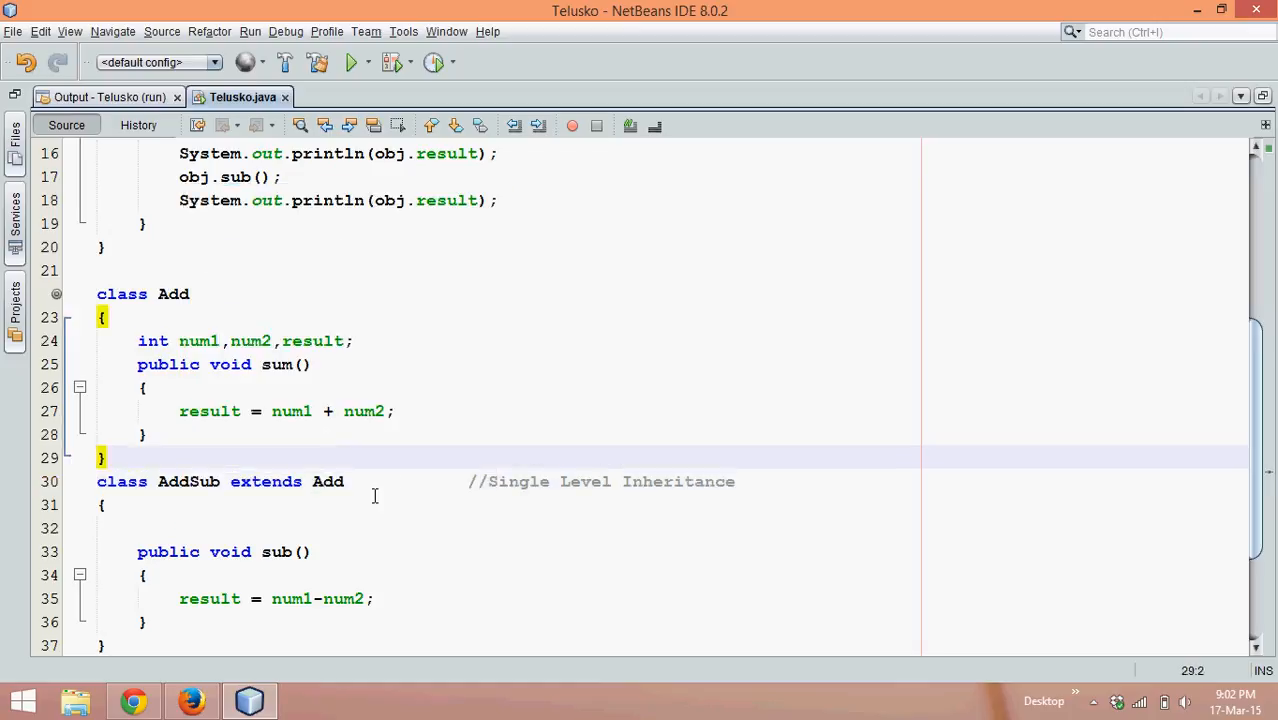
Declare 'class AddSubMul extends AddSub' with empty braces below the AddSub class
scroll("up", 3)
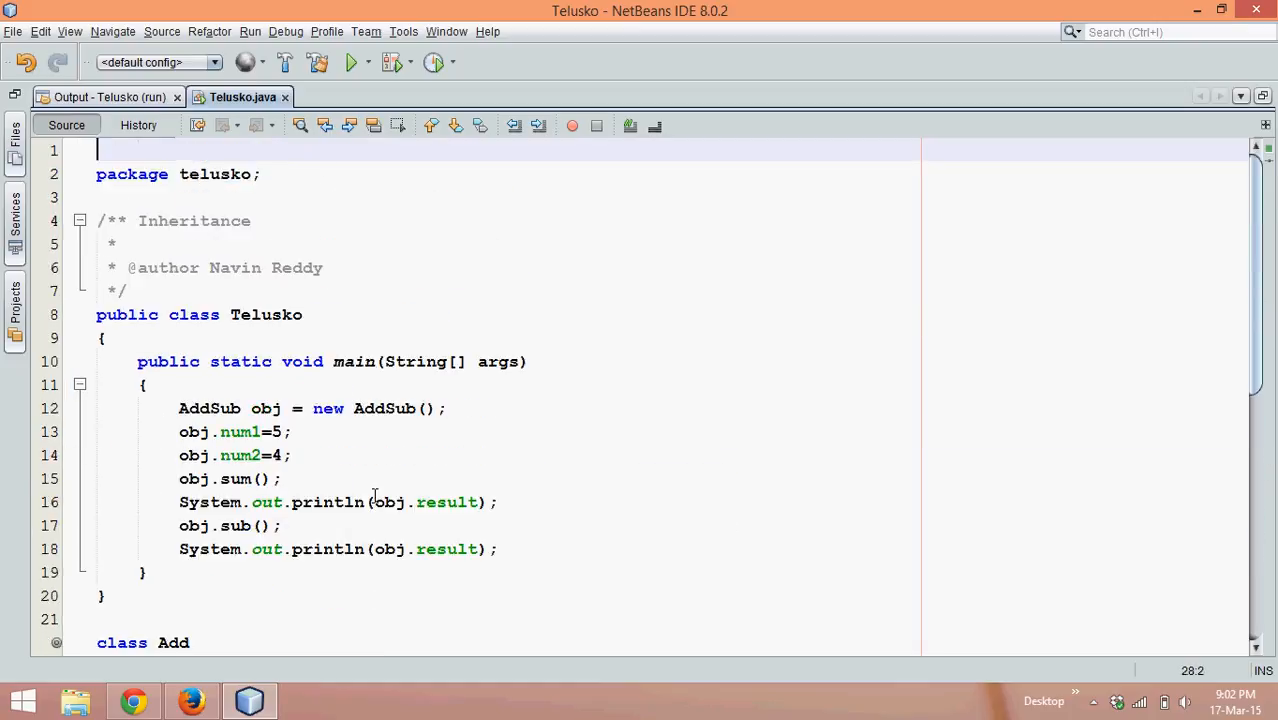
scroll("down", 3)
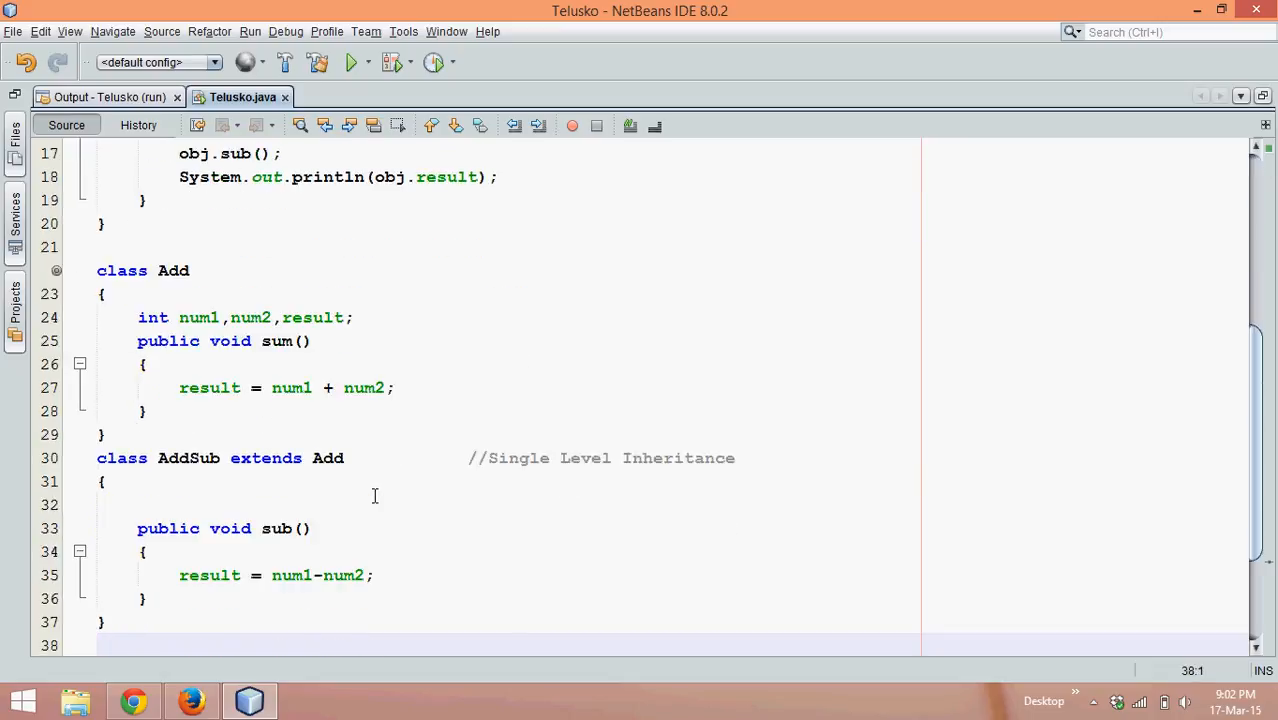
type("class")
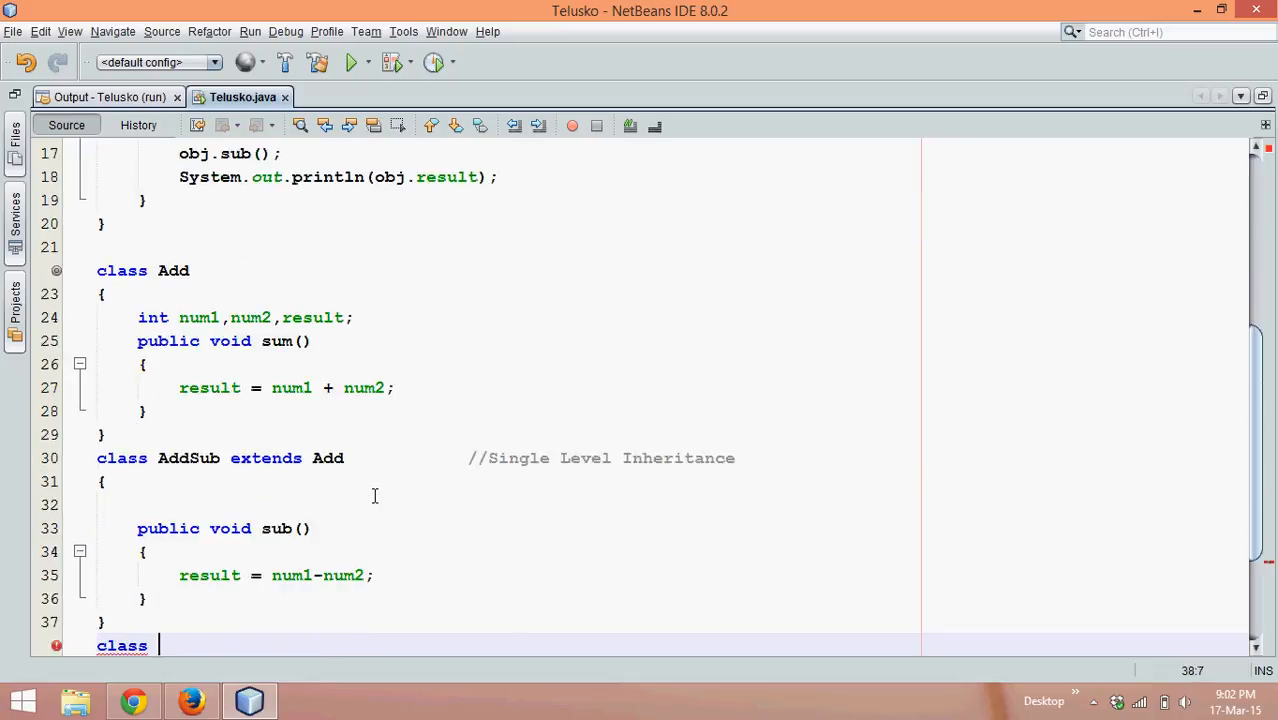
type("A")
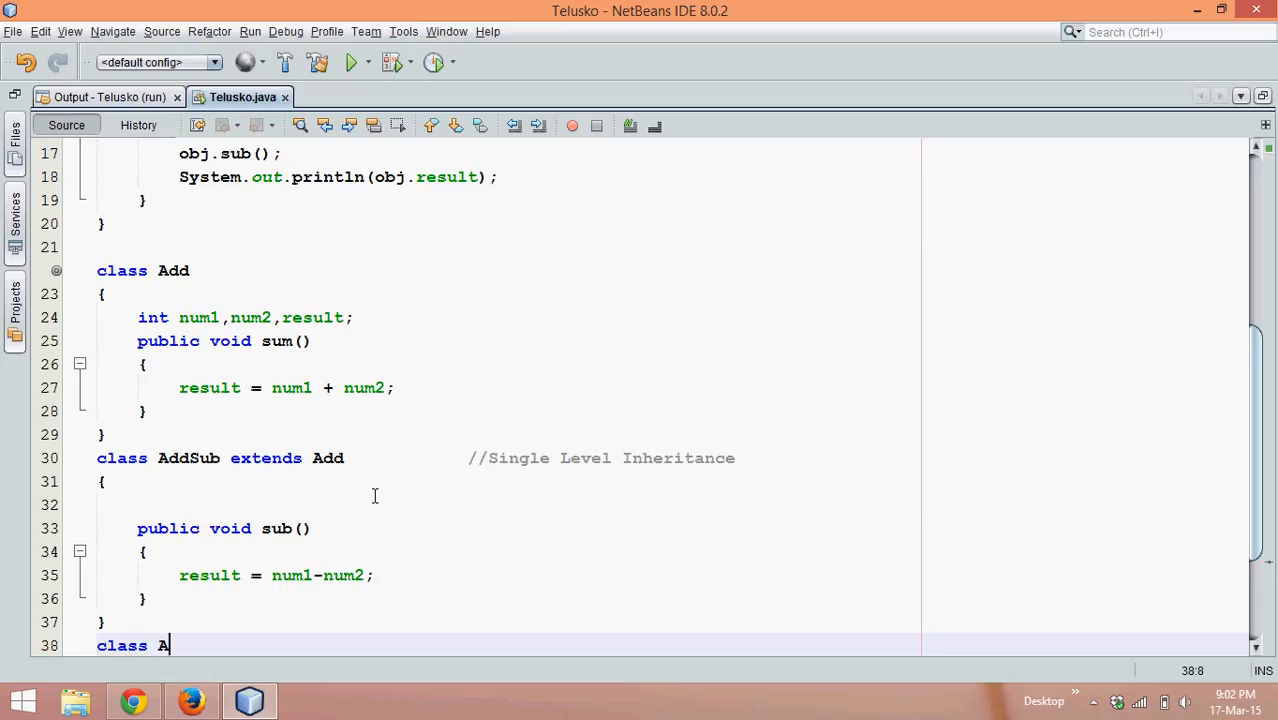
type("ddSub")
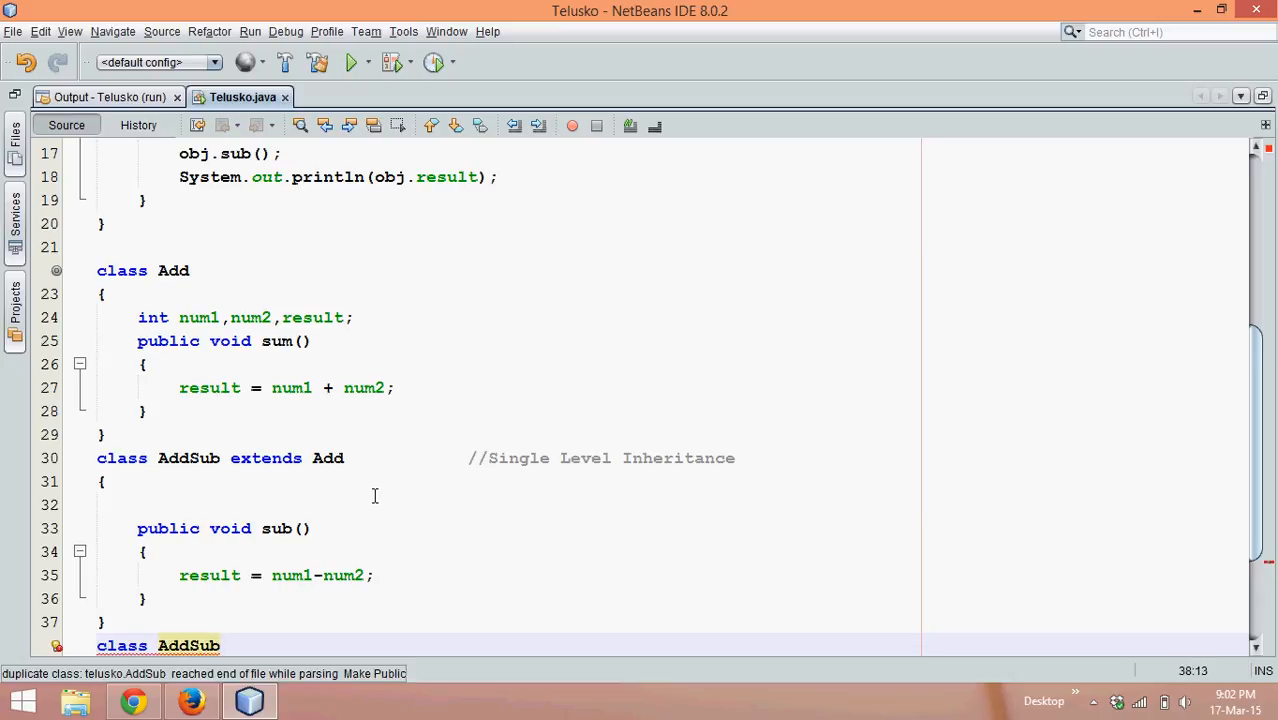
type("Mul")
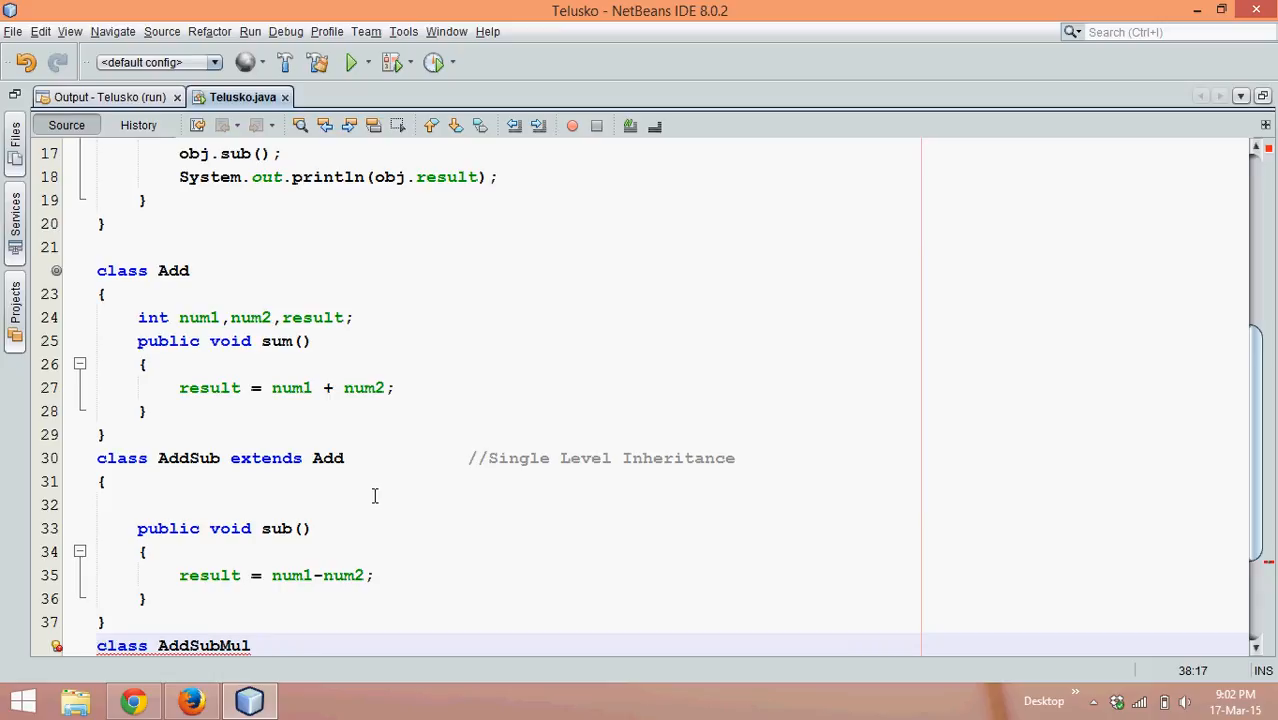
type("ext")
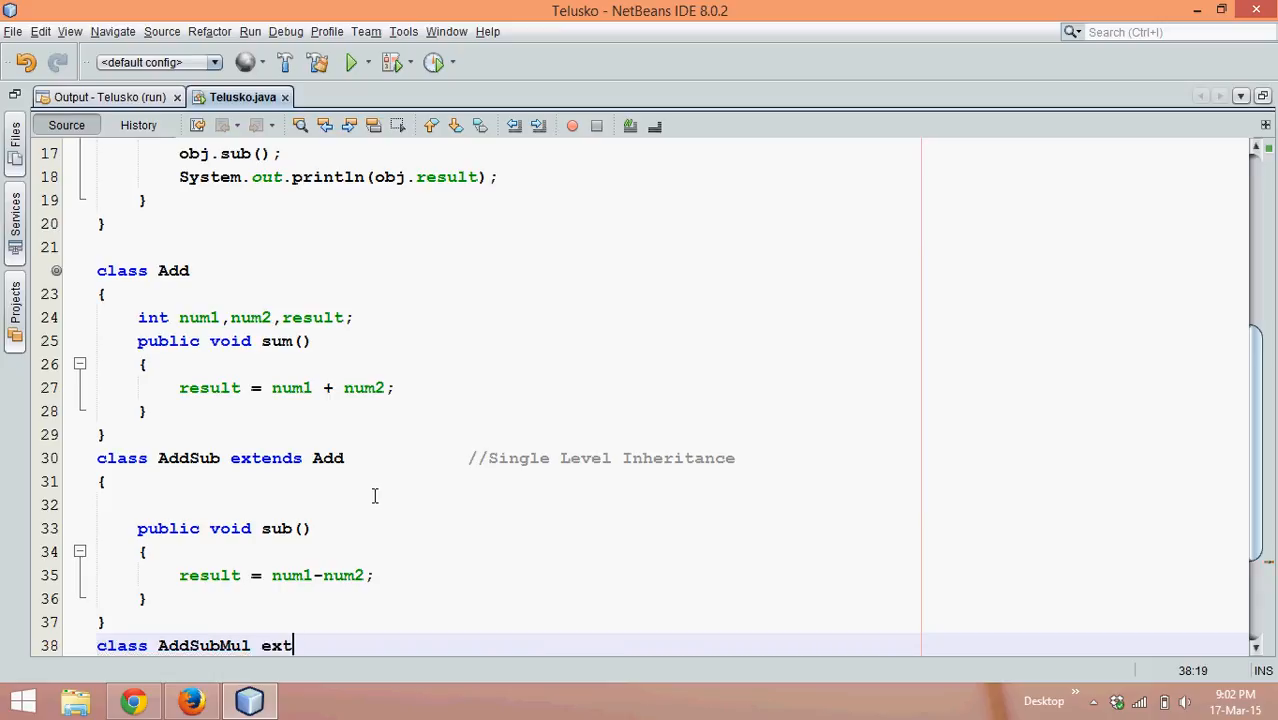
type("end")
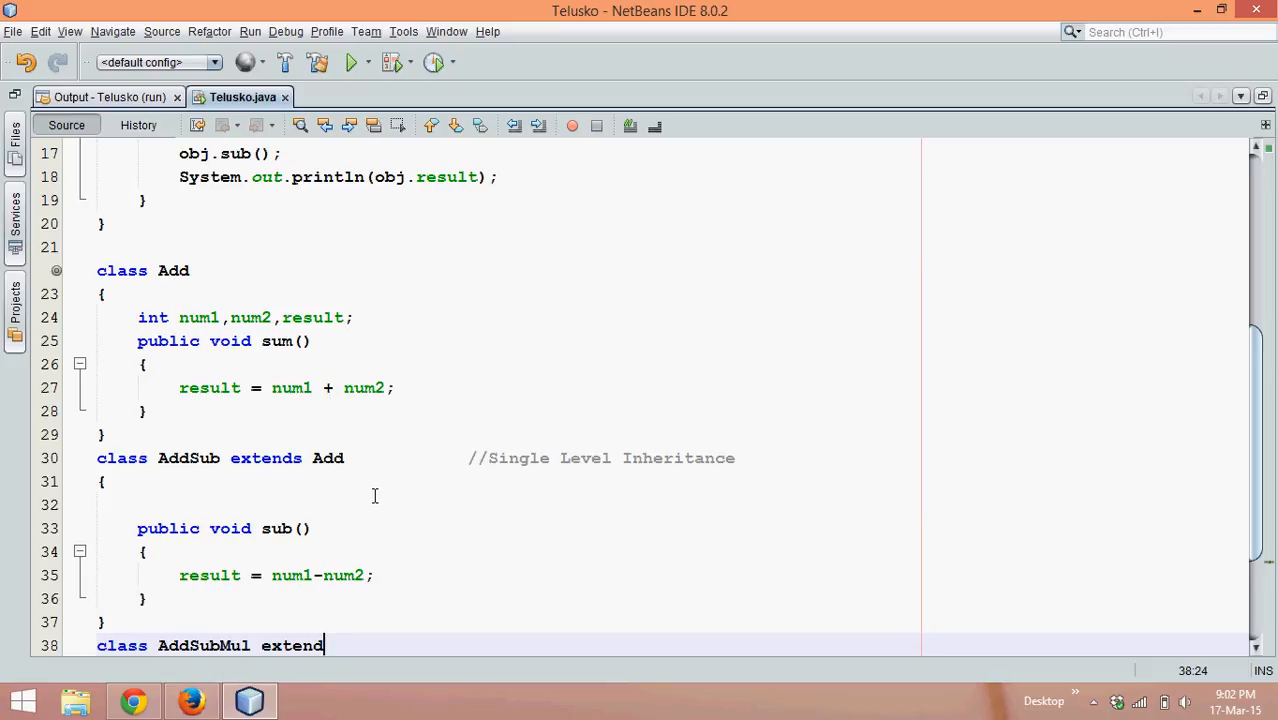
type("s")
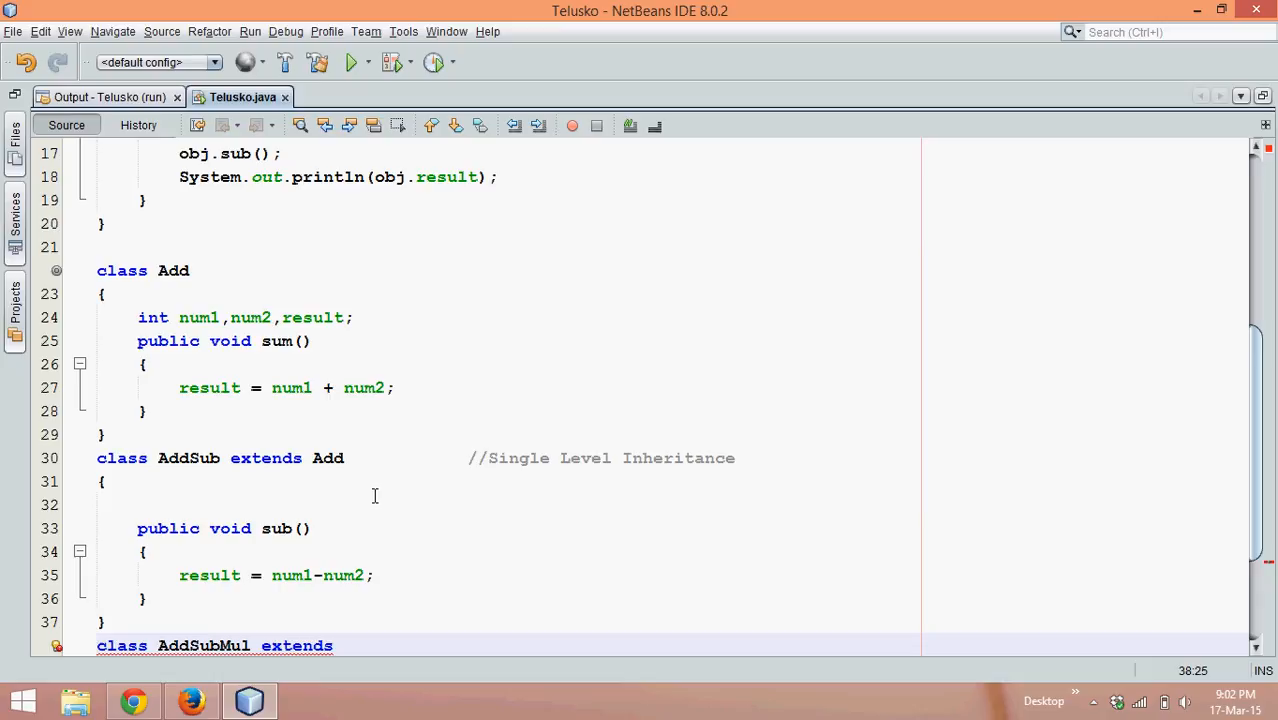
type("AddSub")
type("{")
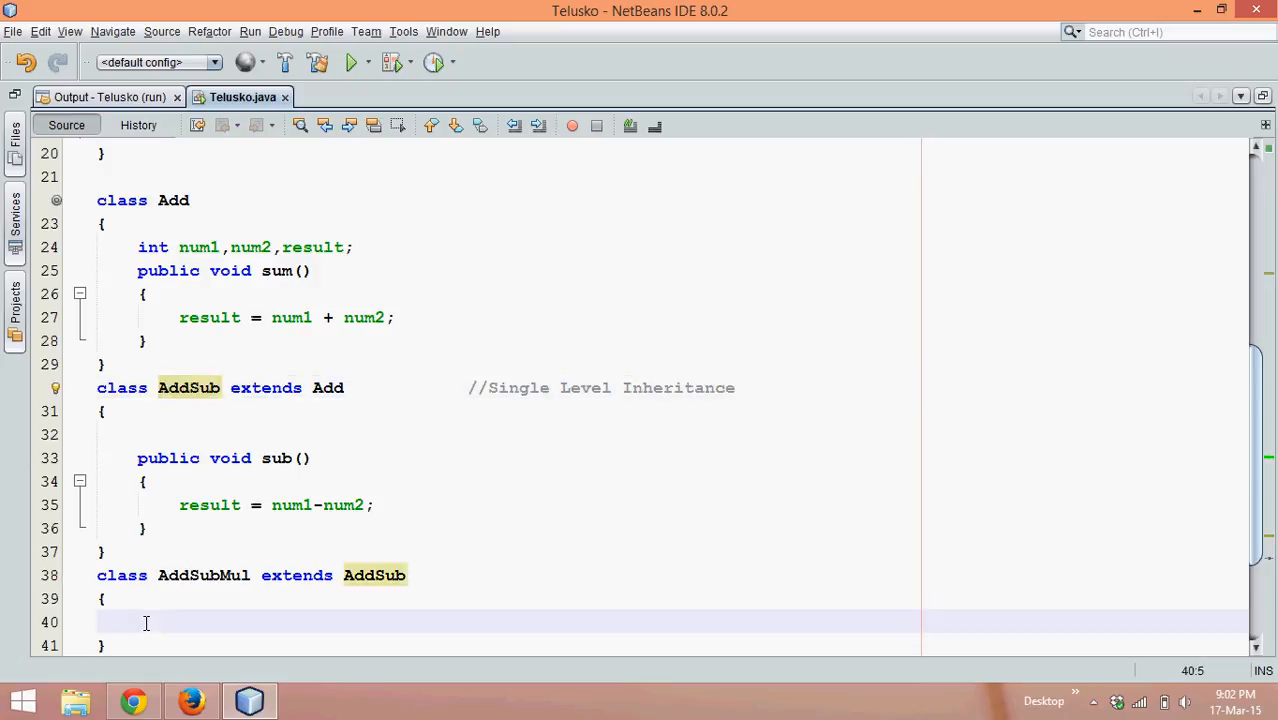
Add 'public void multi()' to AddSubMul with the body 'result = num1 * num2;'
type("public vo")
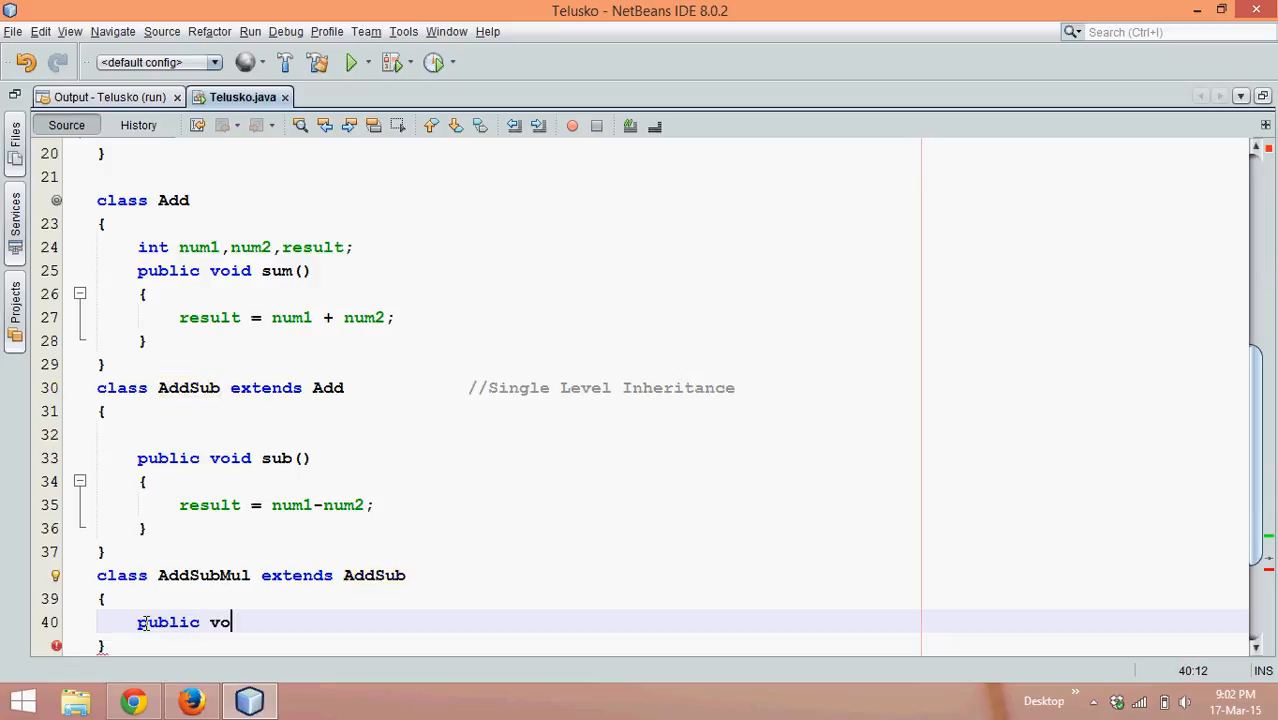
type("id multi")
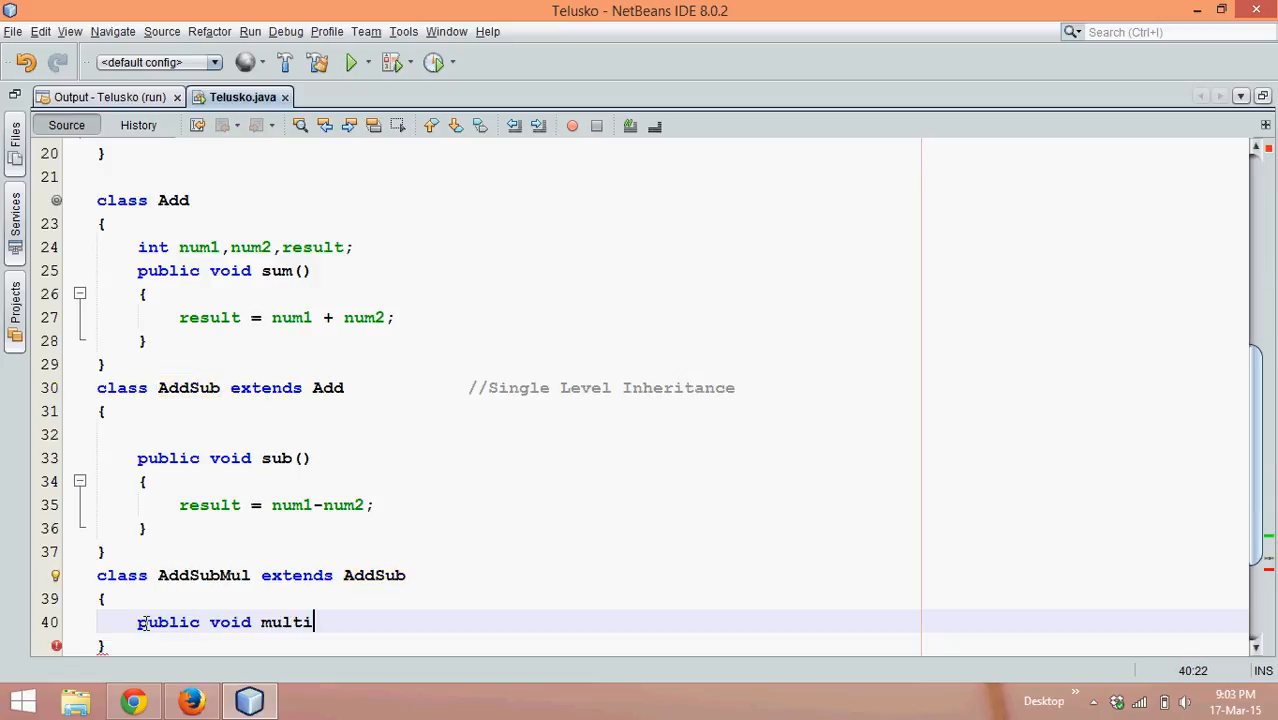
type("()")
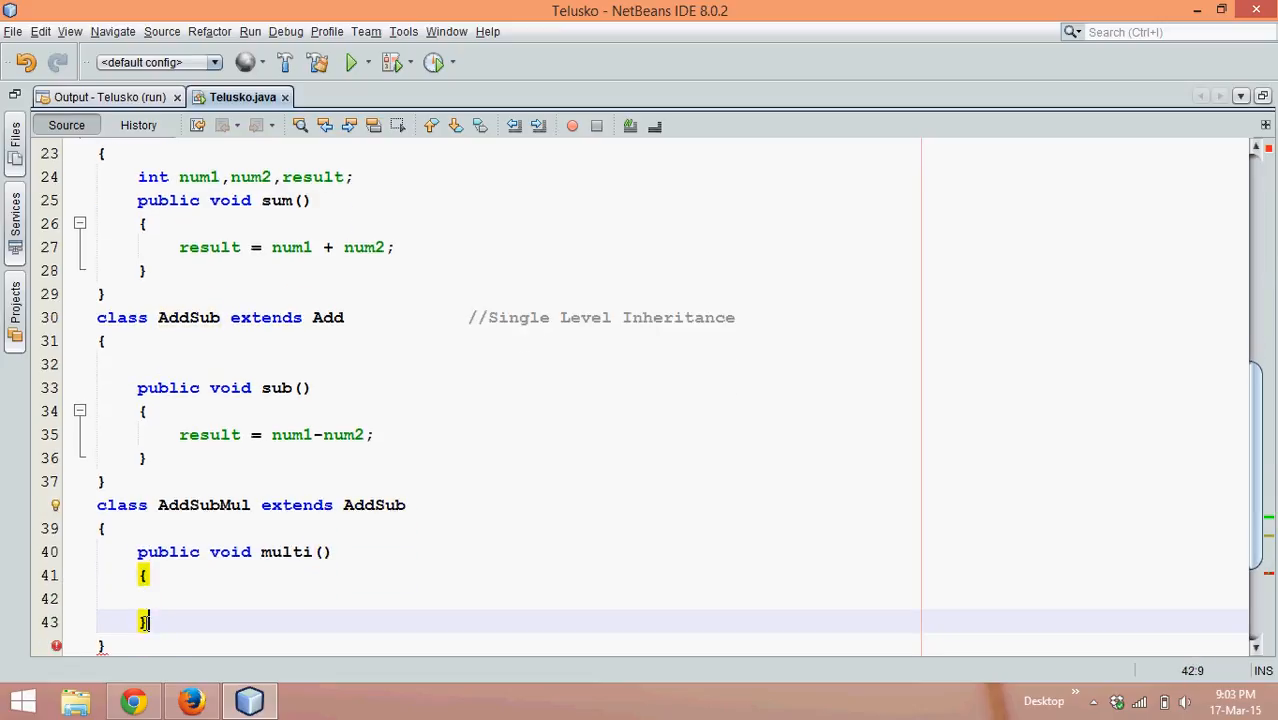
type("result")
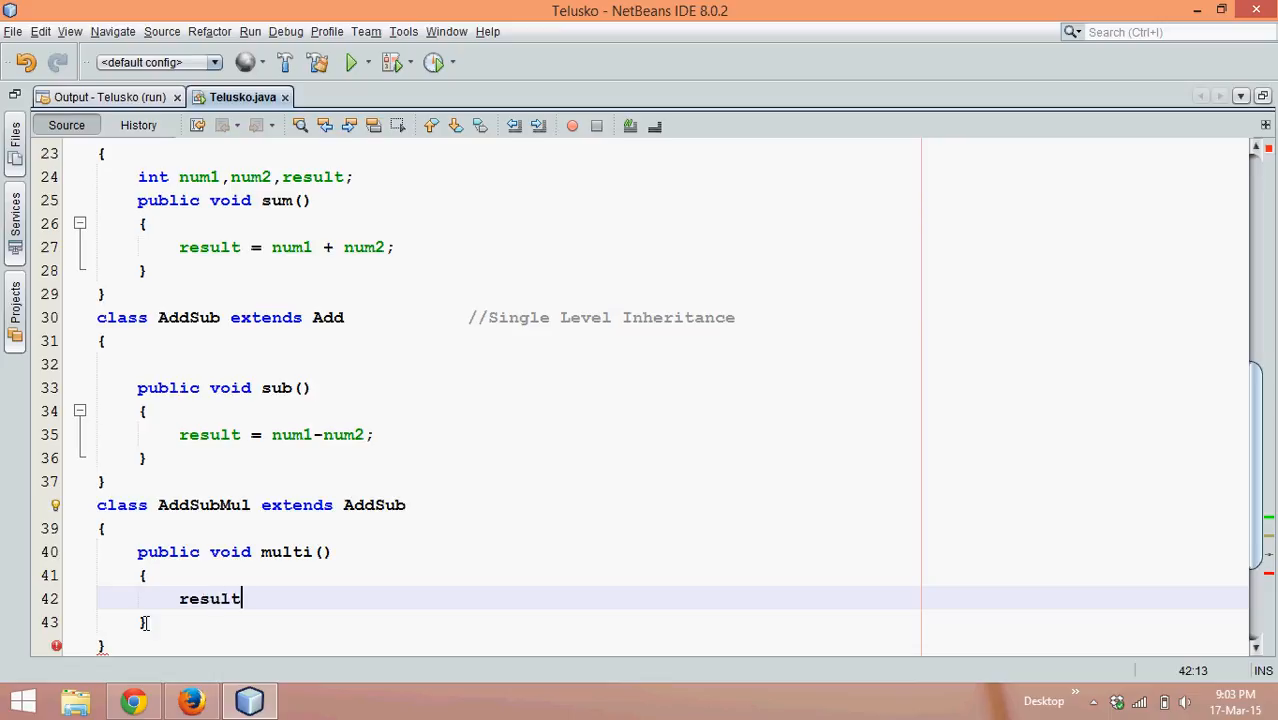
type("= num1")
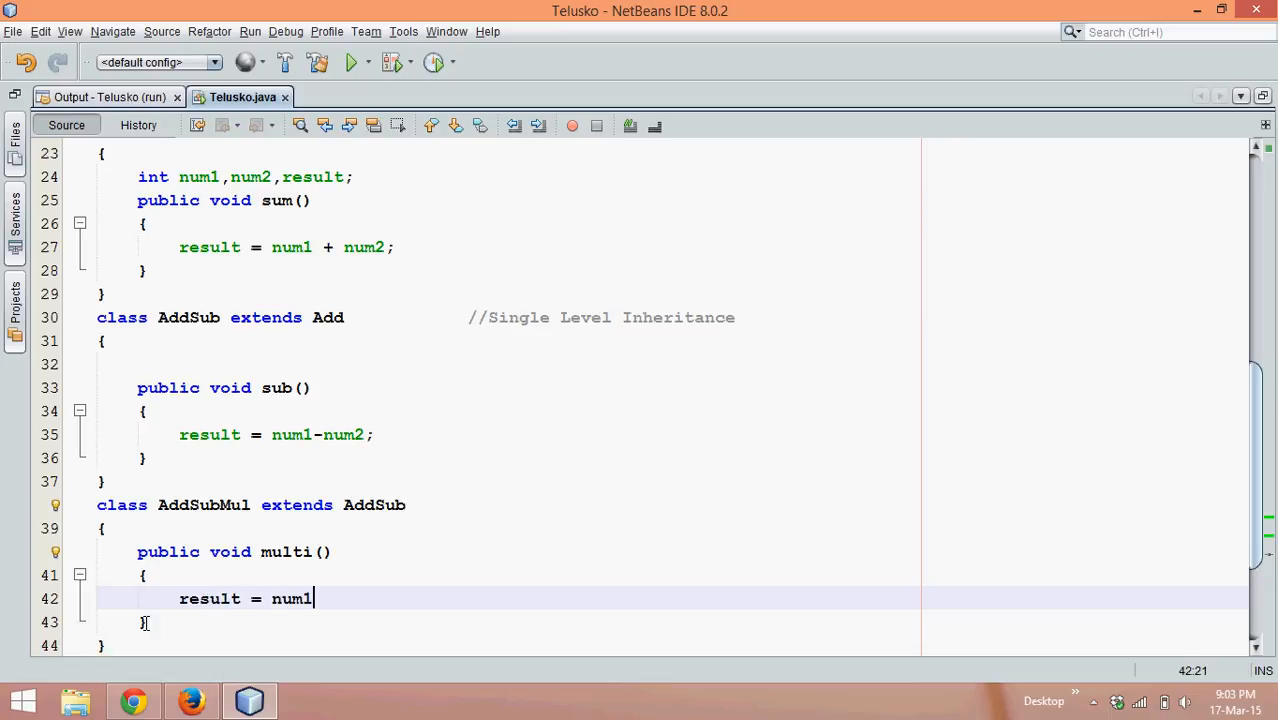
type("* num")
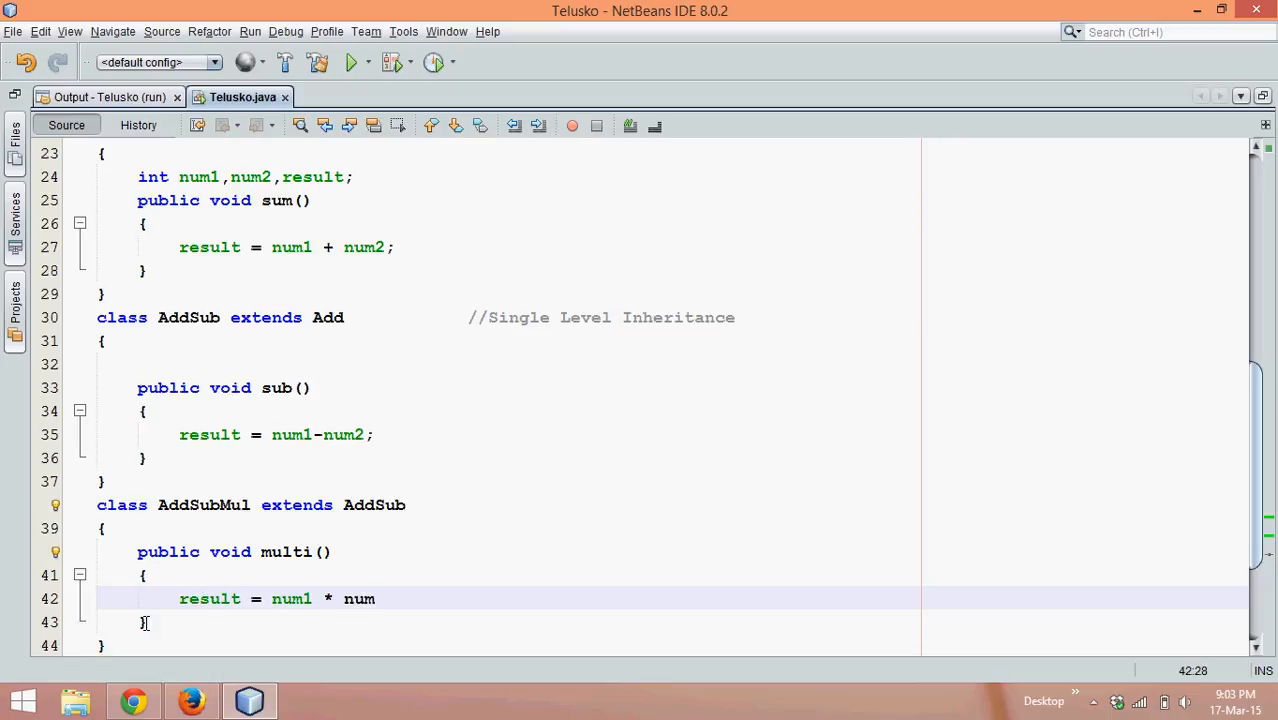
type("2;")
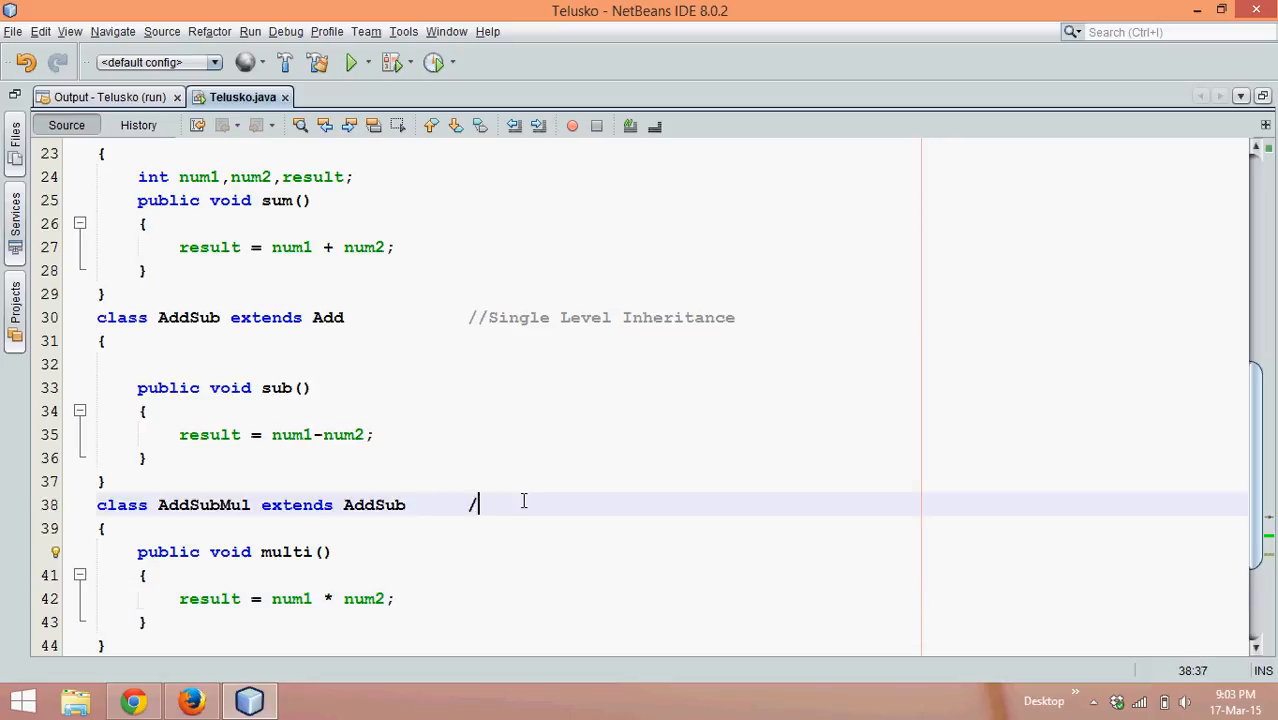
Comment the AddSubMul declaration line with '// Multi-level Inheritance'
type("/")
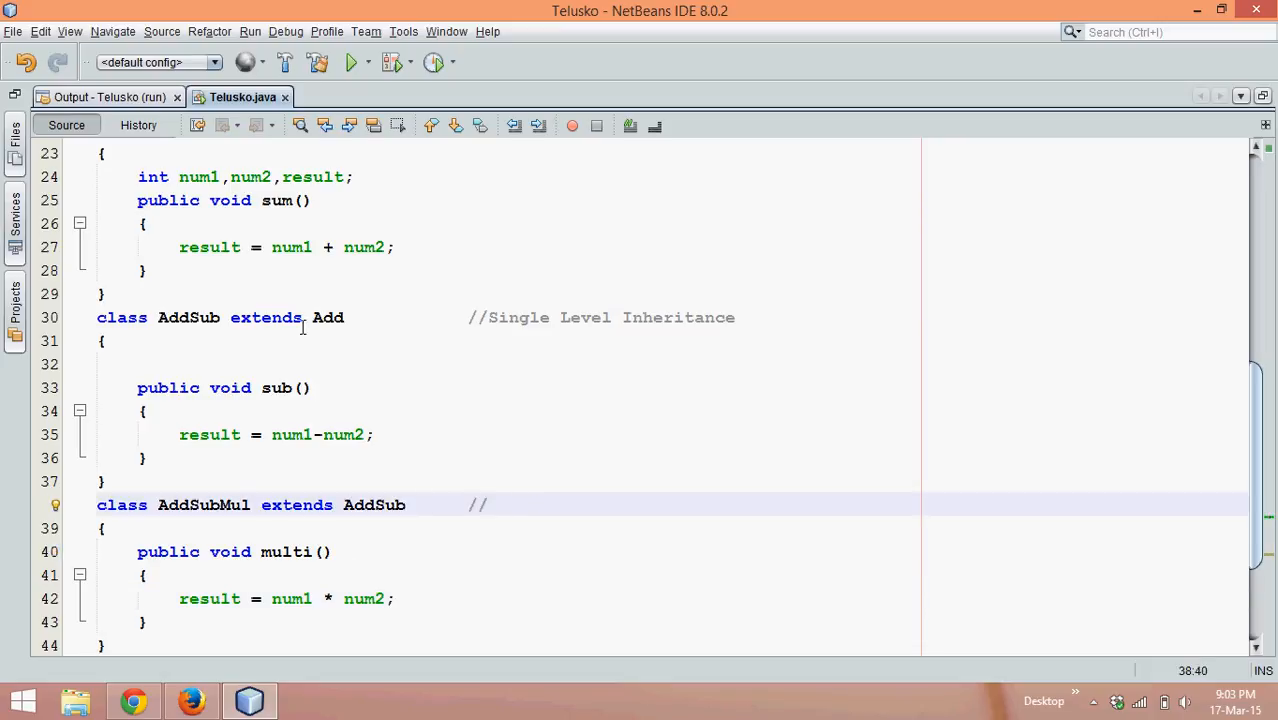
left_click(500, 504)
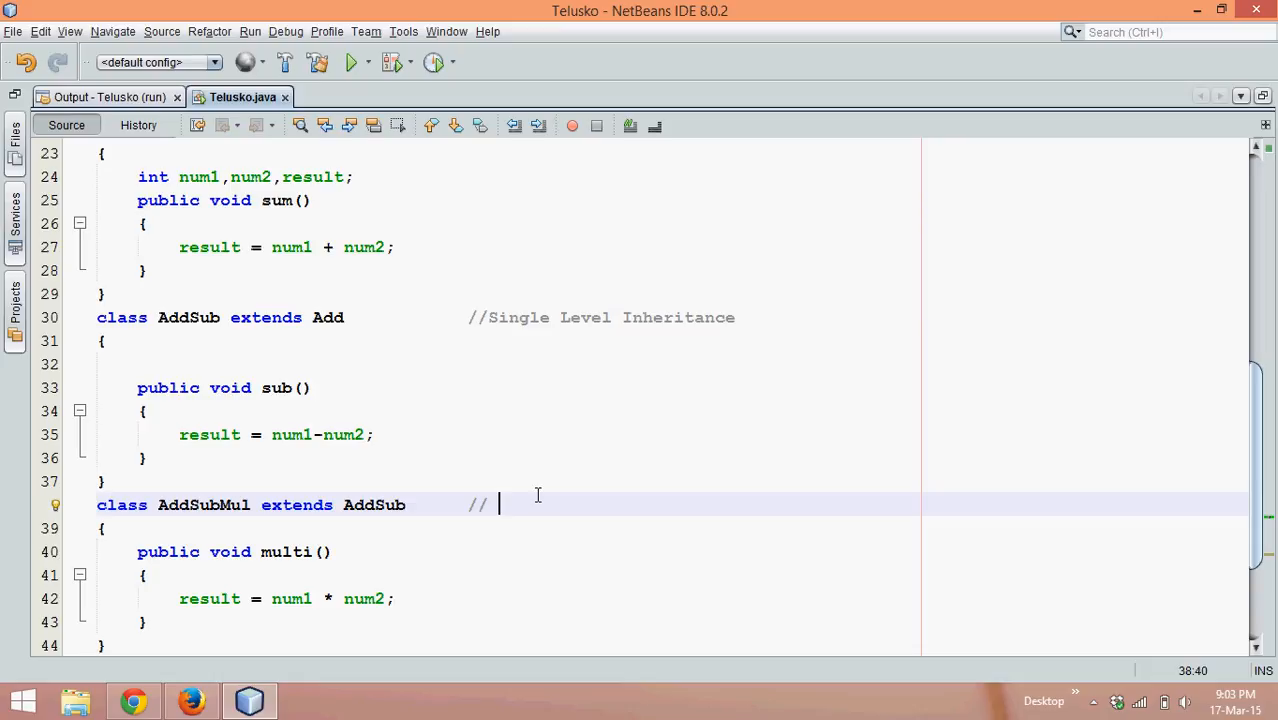
type("Mult")
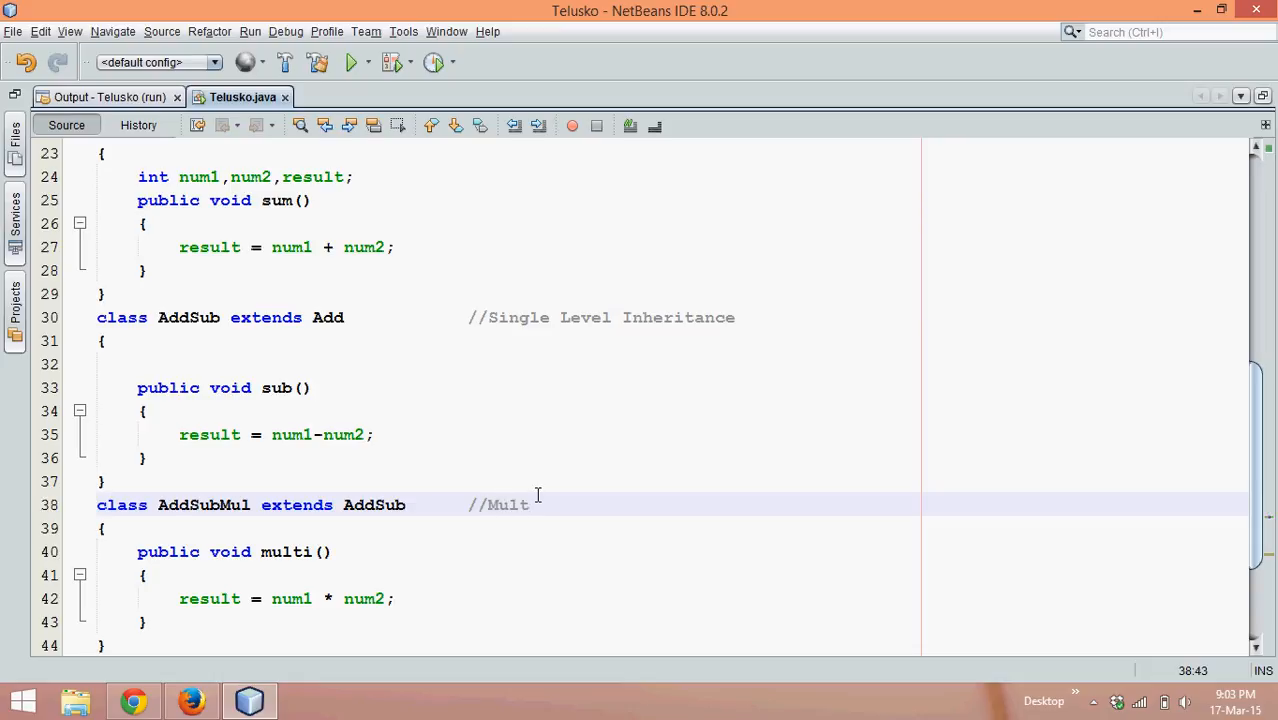
type("i-le")
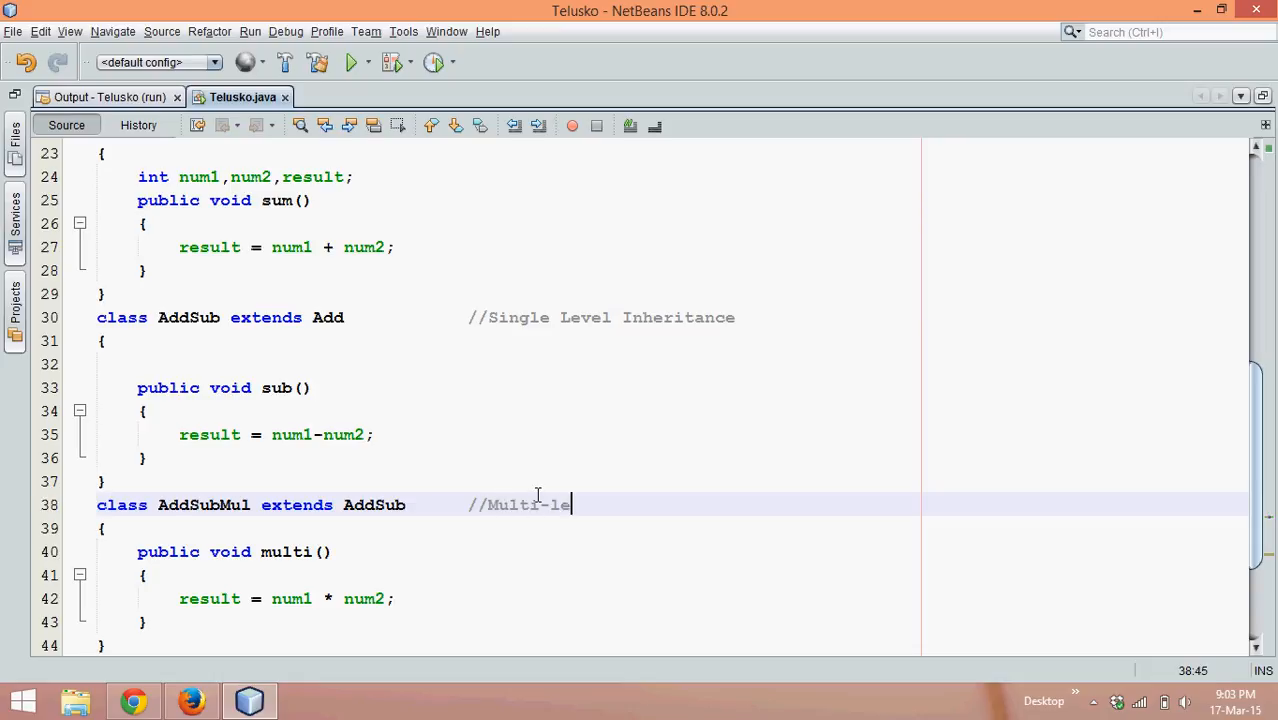
type("vel Inhe")
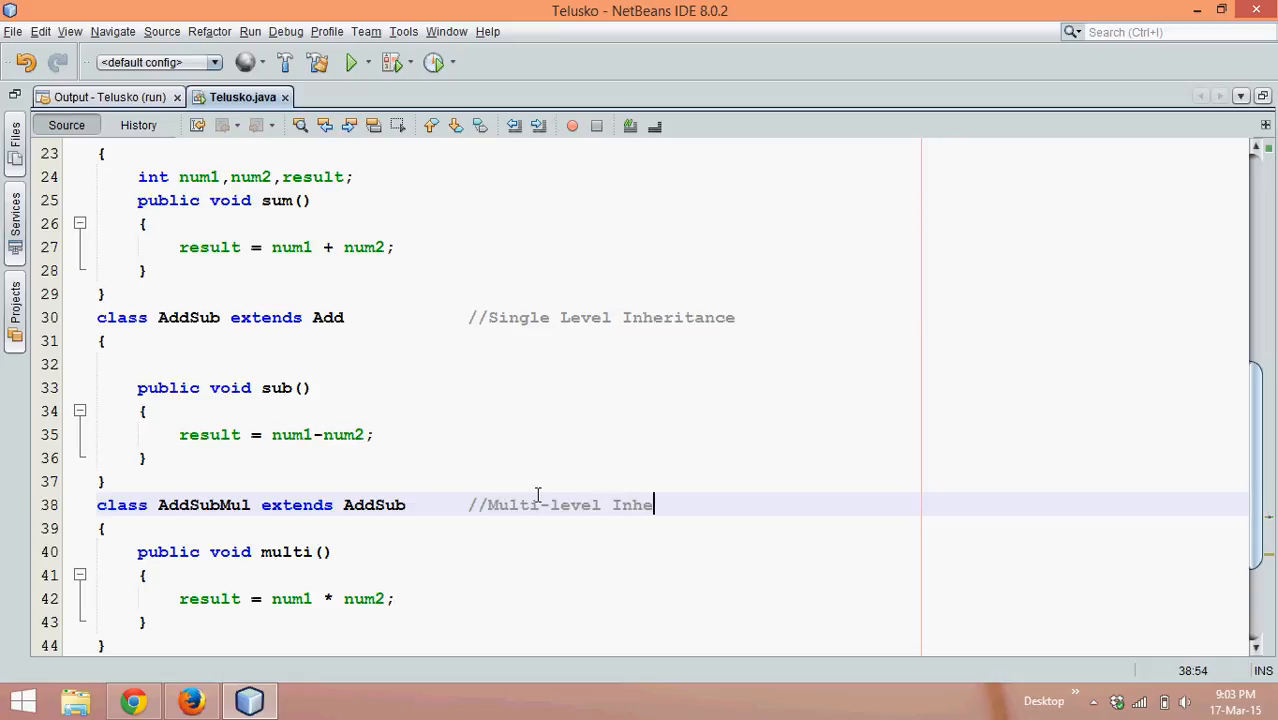
type("ritance")
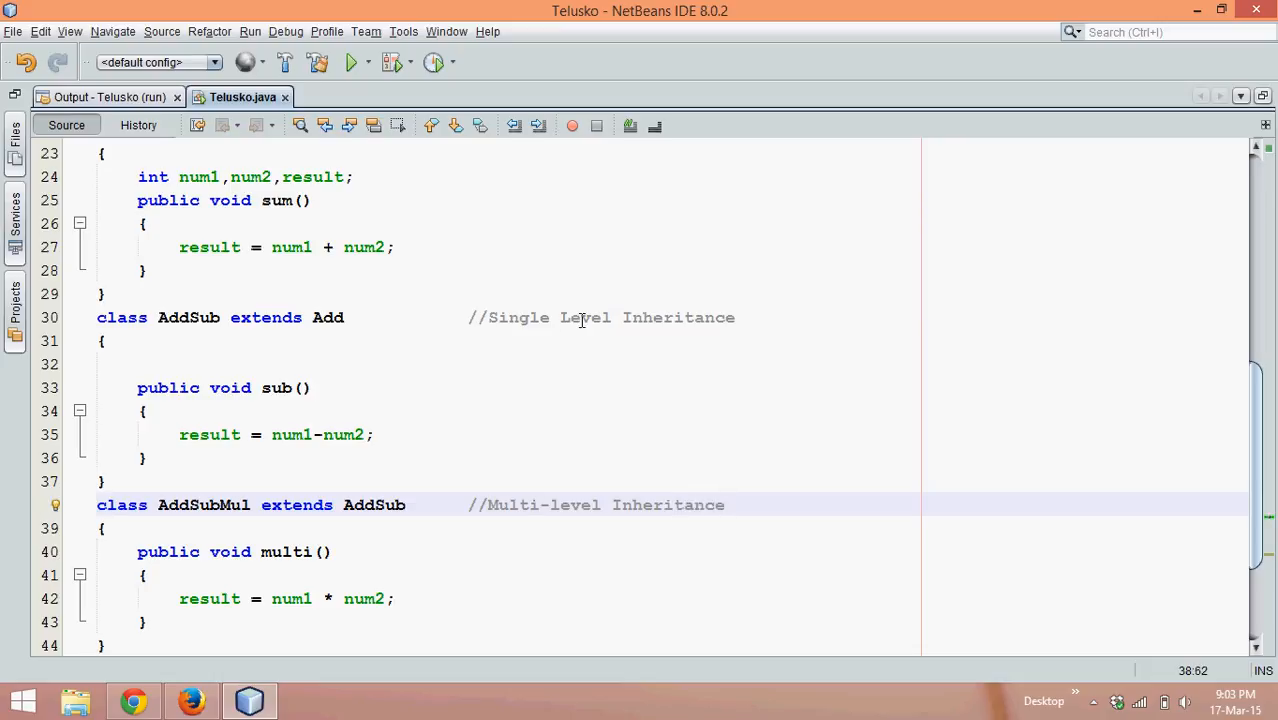
left_click(583, 505)
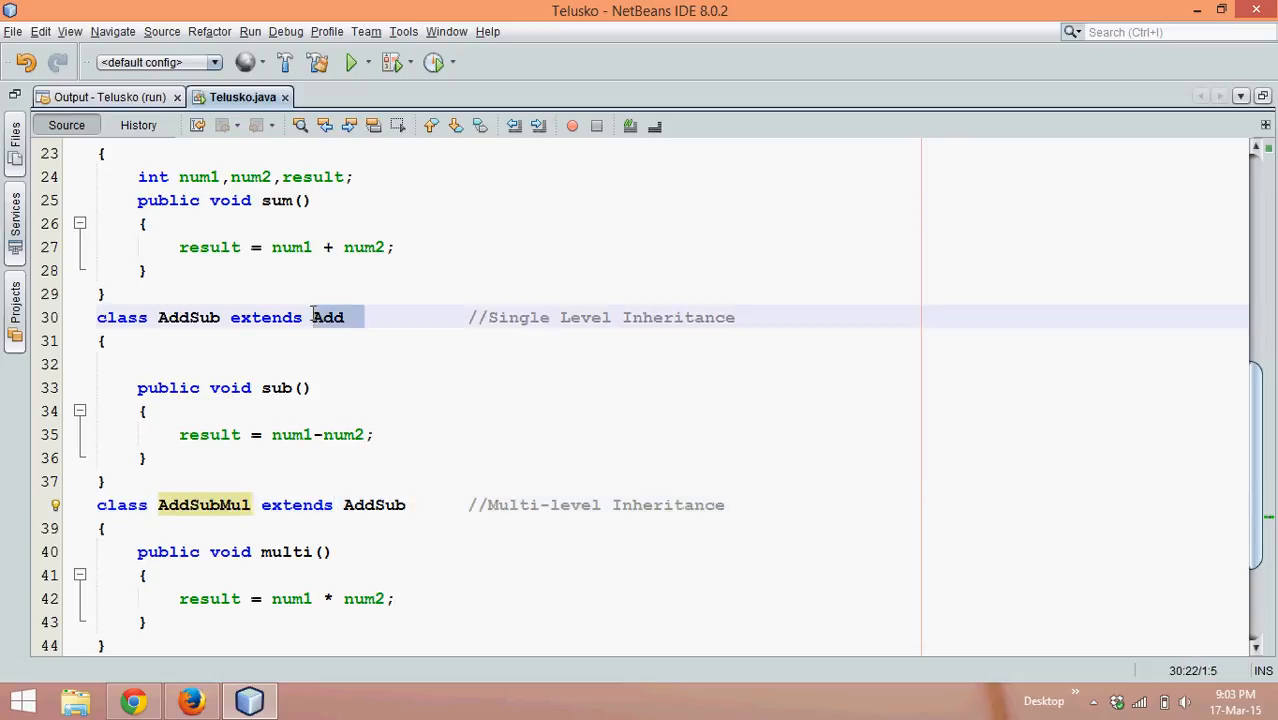
left_click(358, 317)
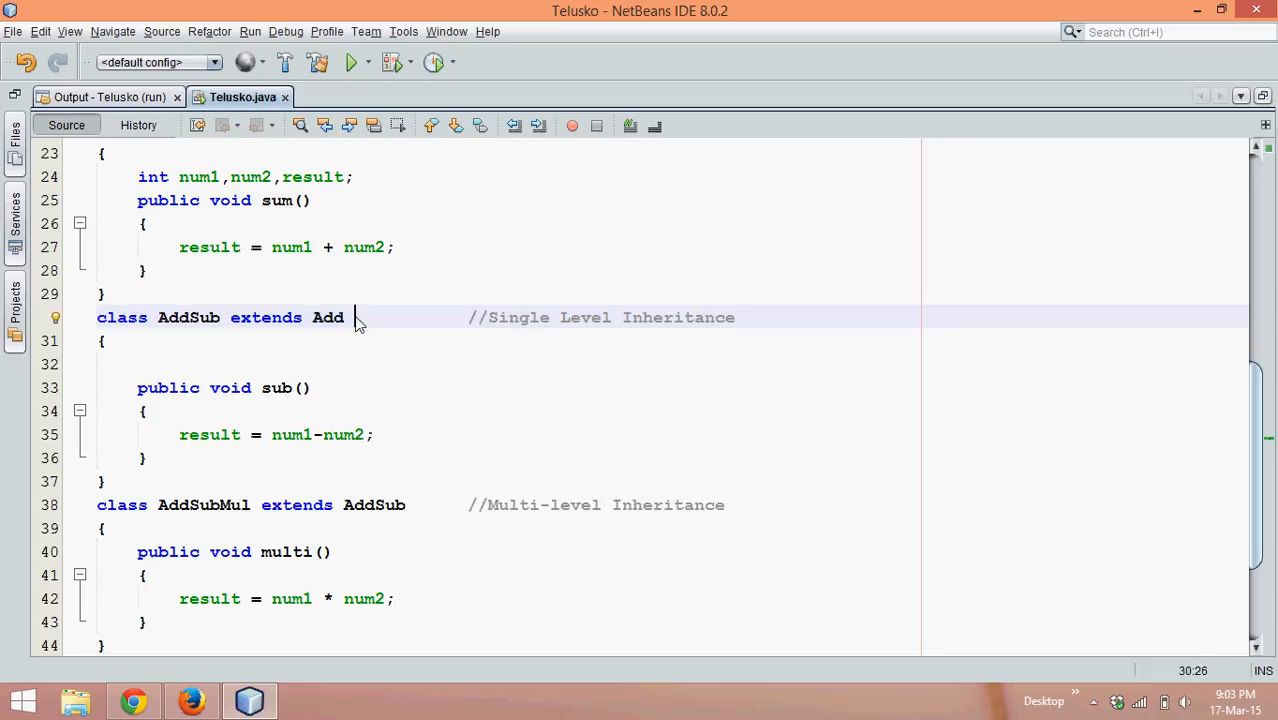
Append the comment '// Parent, Super, Base' after the Add class declaration
scroll("up", 3)
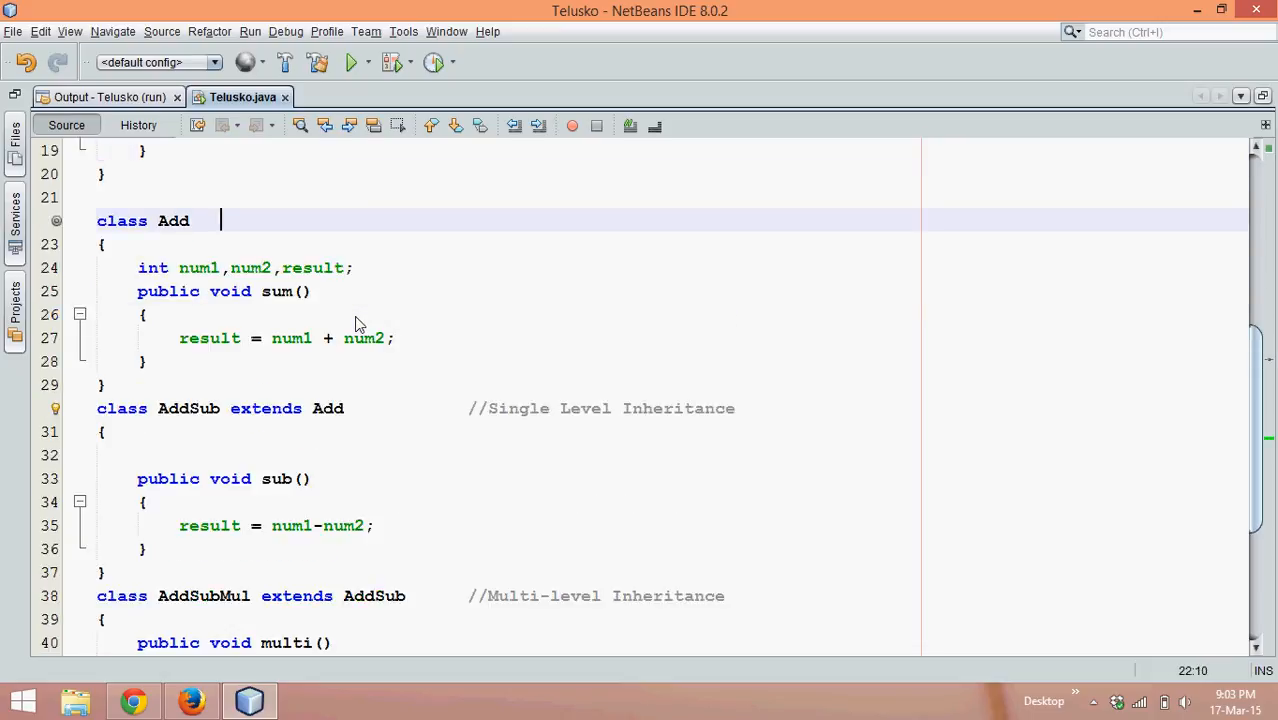
type("// Parent,")
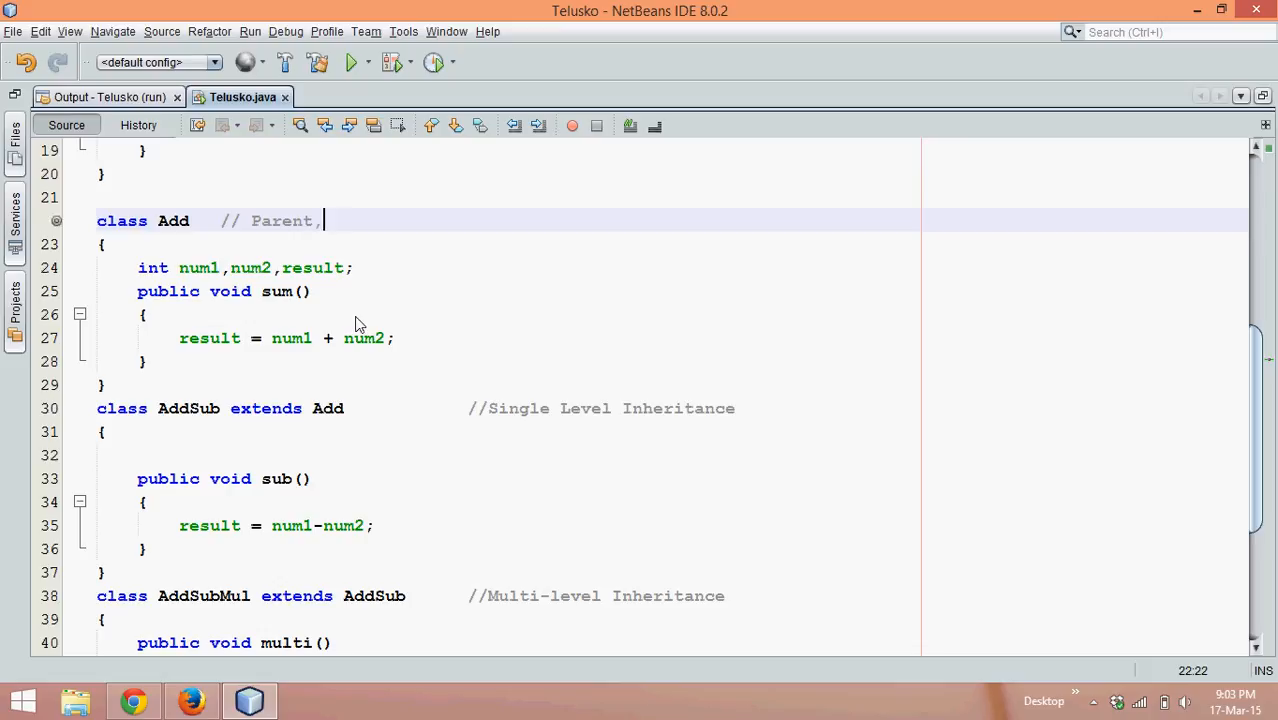
type("Super")
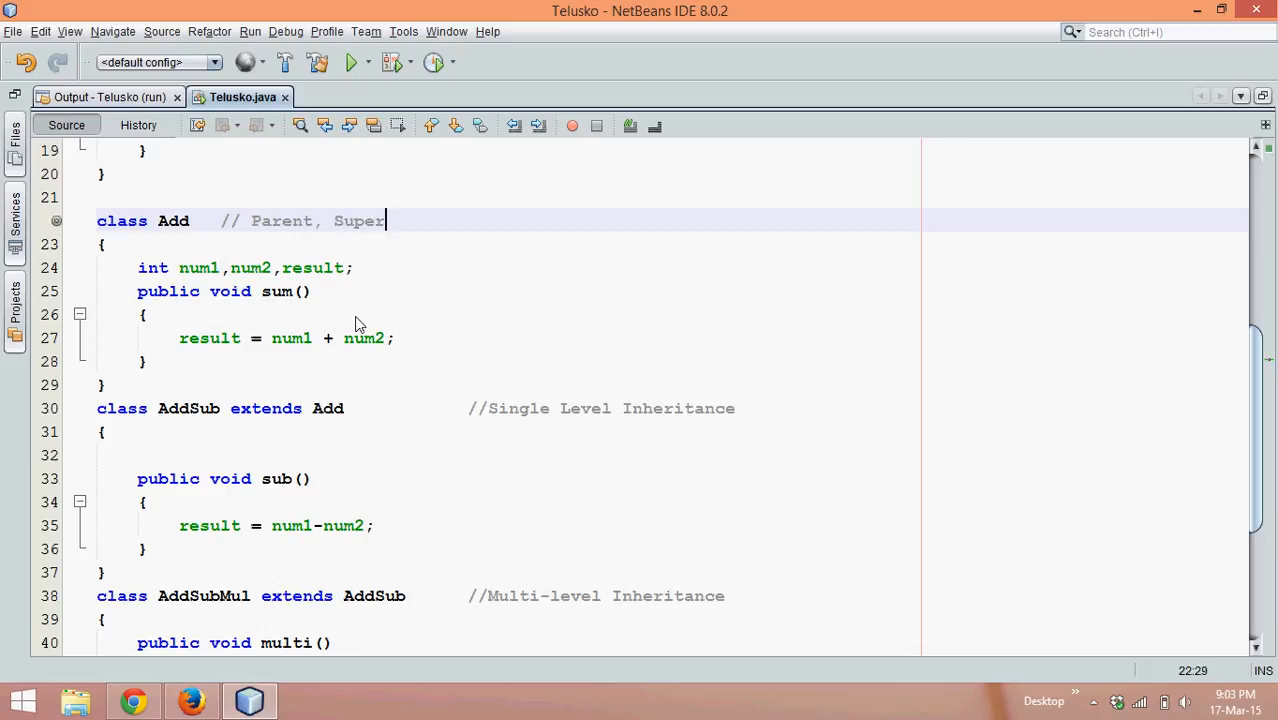
type(", Base")
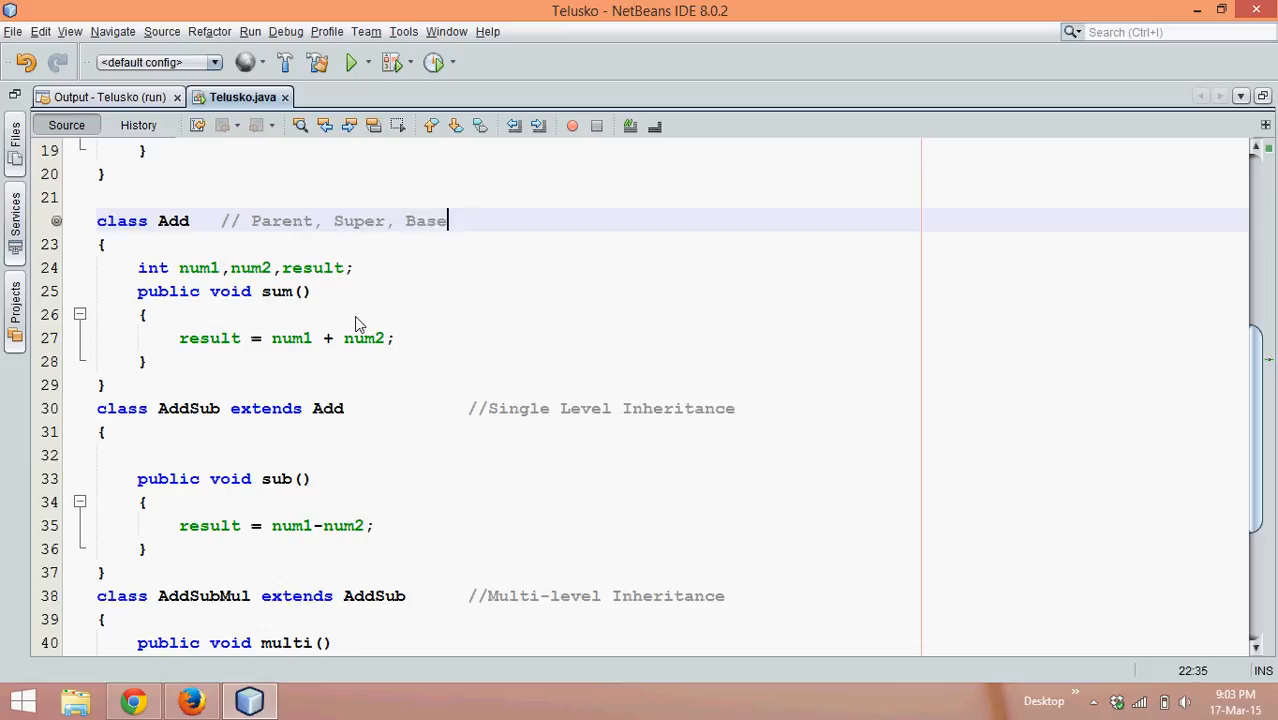
mouse_move(799, 422)
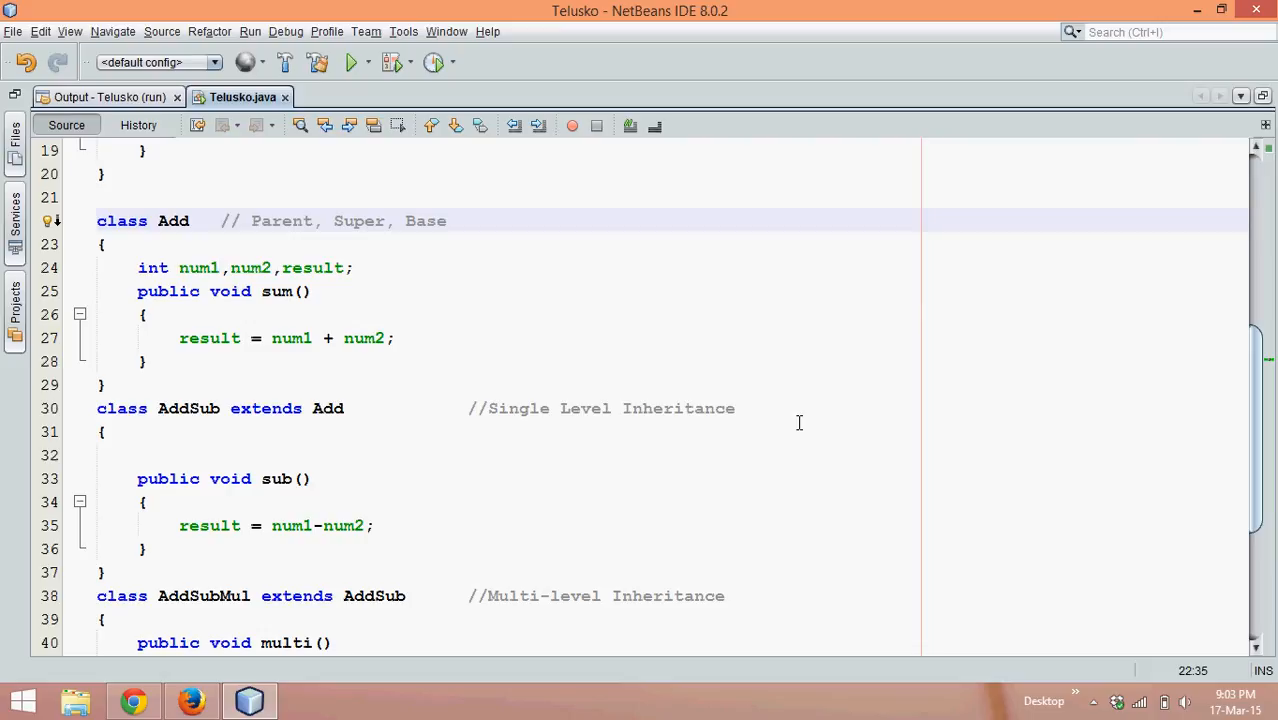
Insert a '// Child, sub , Derived' comment line above the AddSub class
left_click(345, 408)
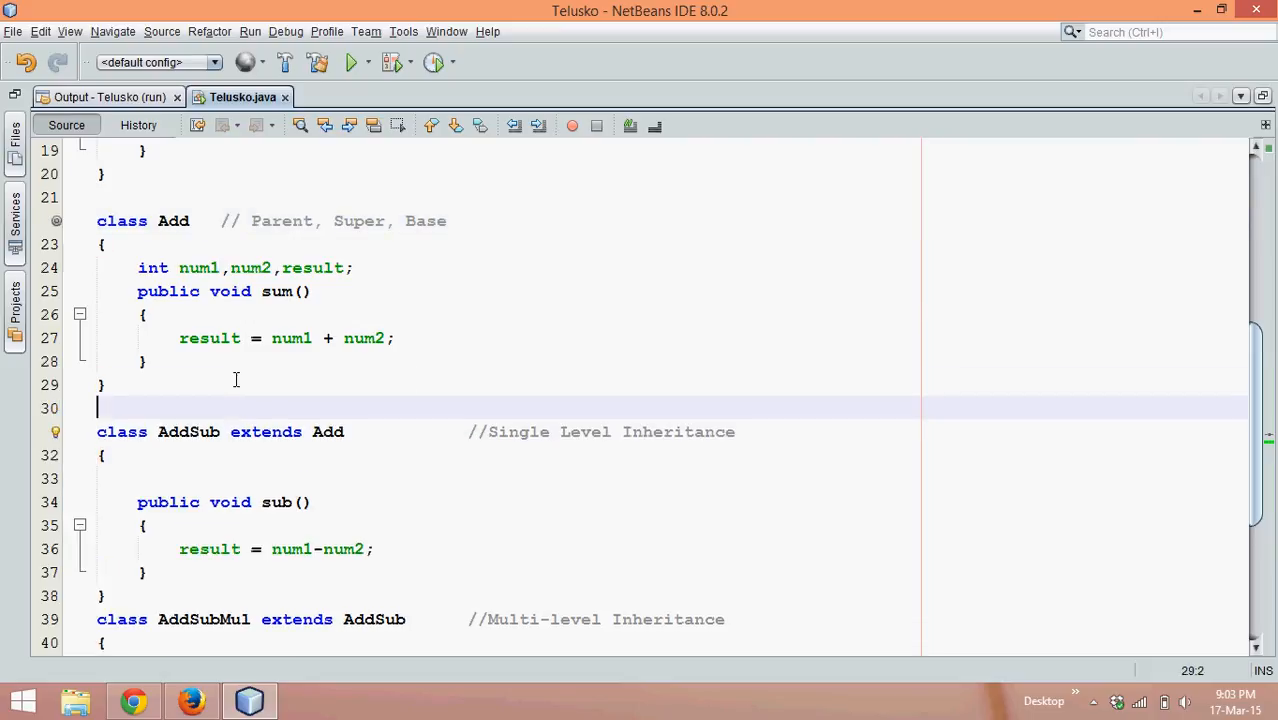
type("// Chil")
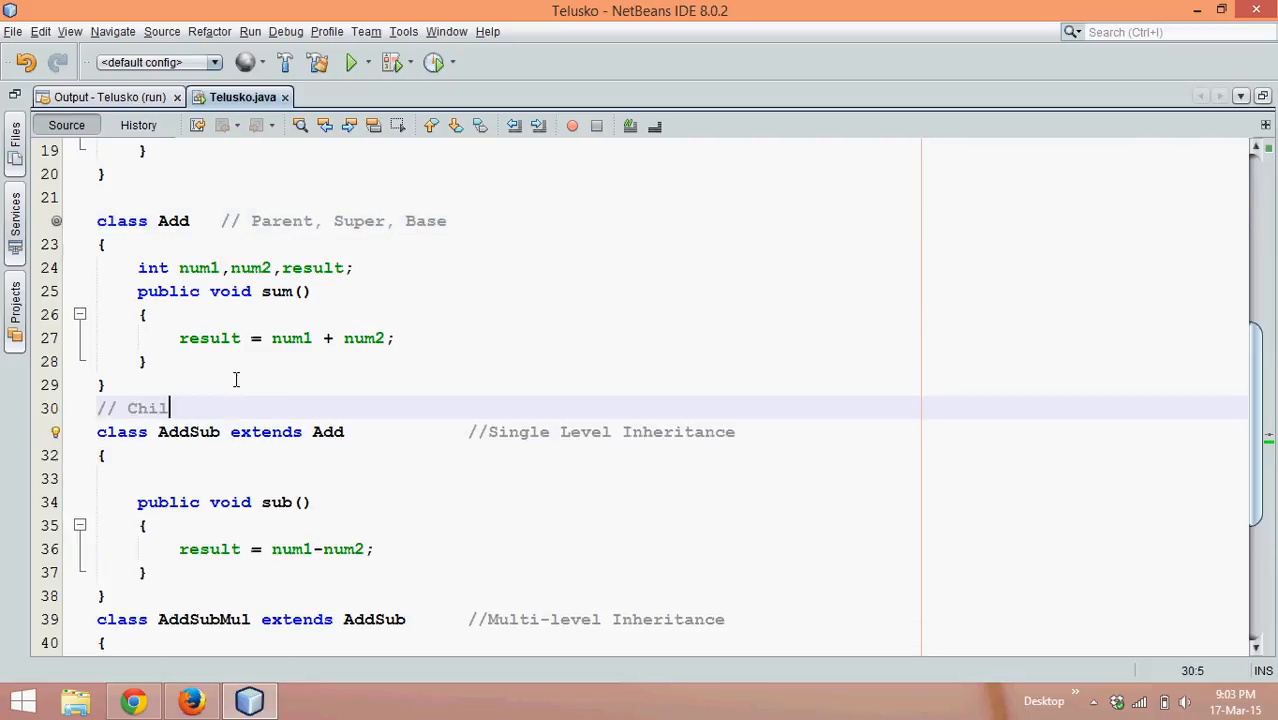
type("d")
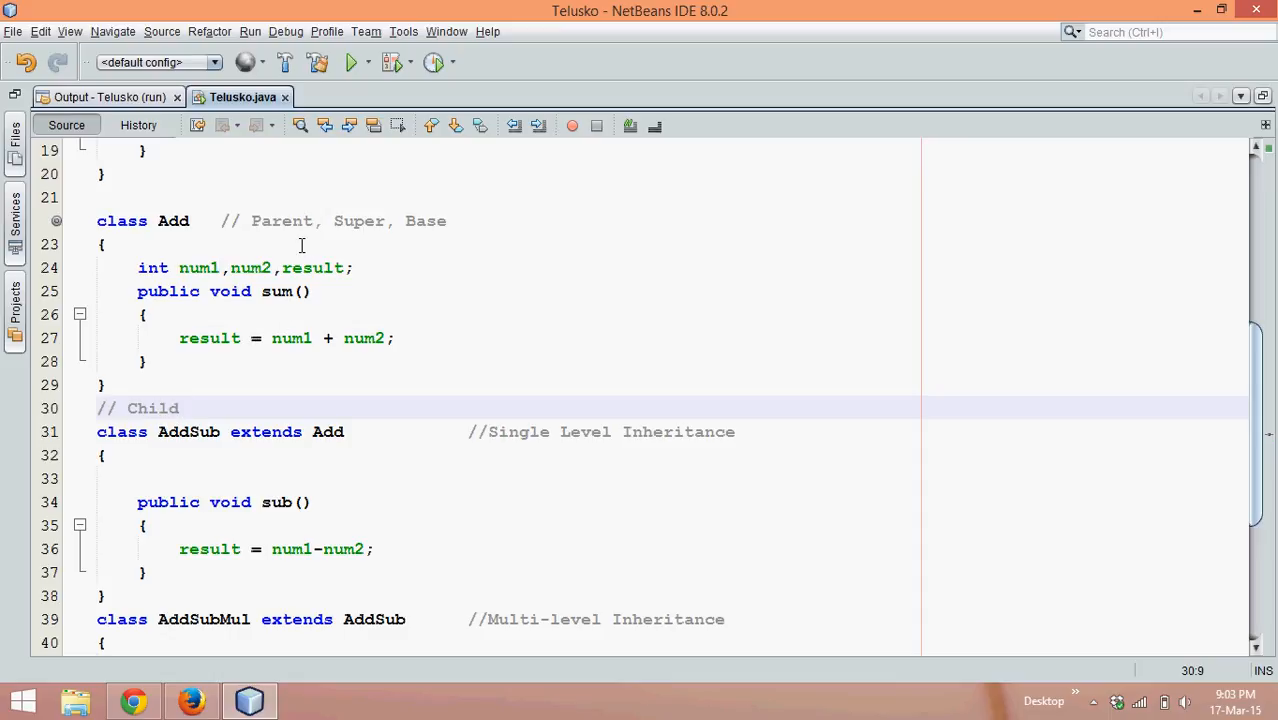
type(",")
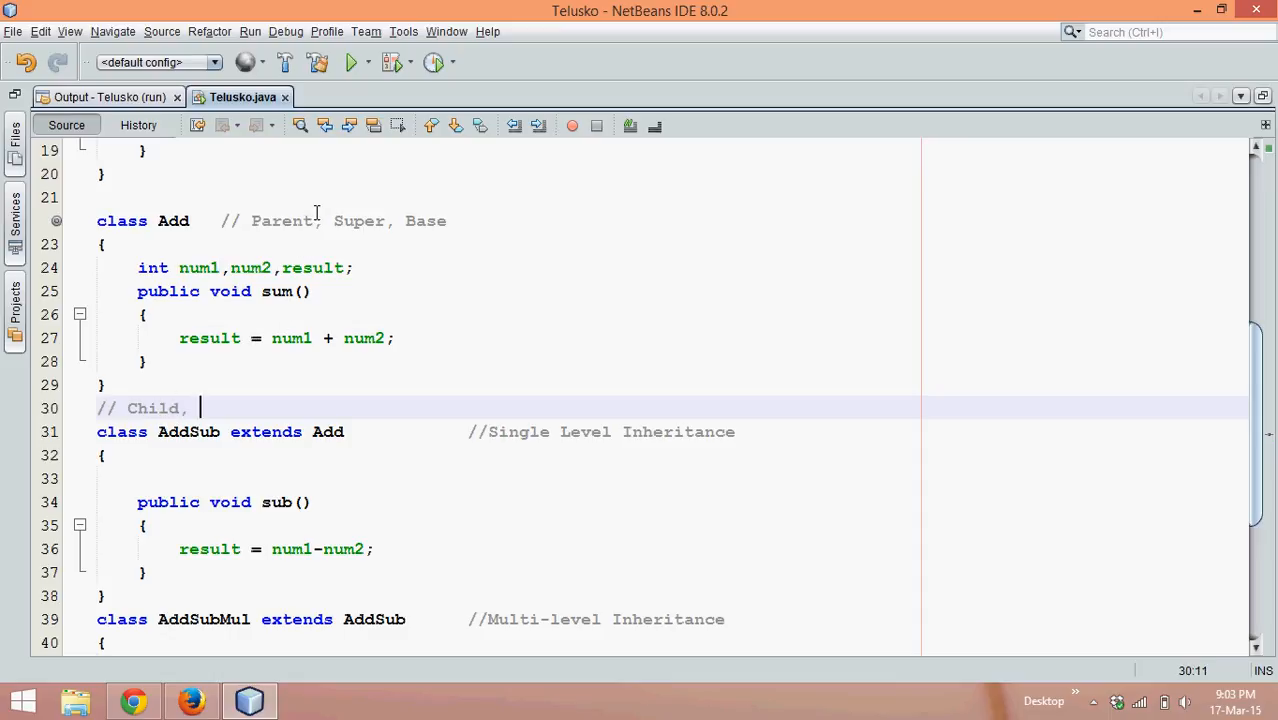
type("sub ,")
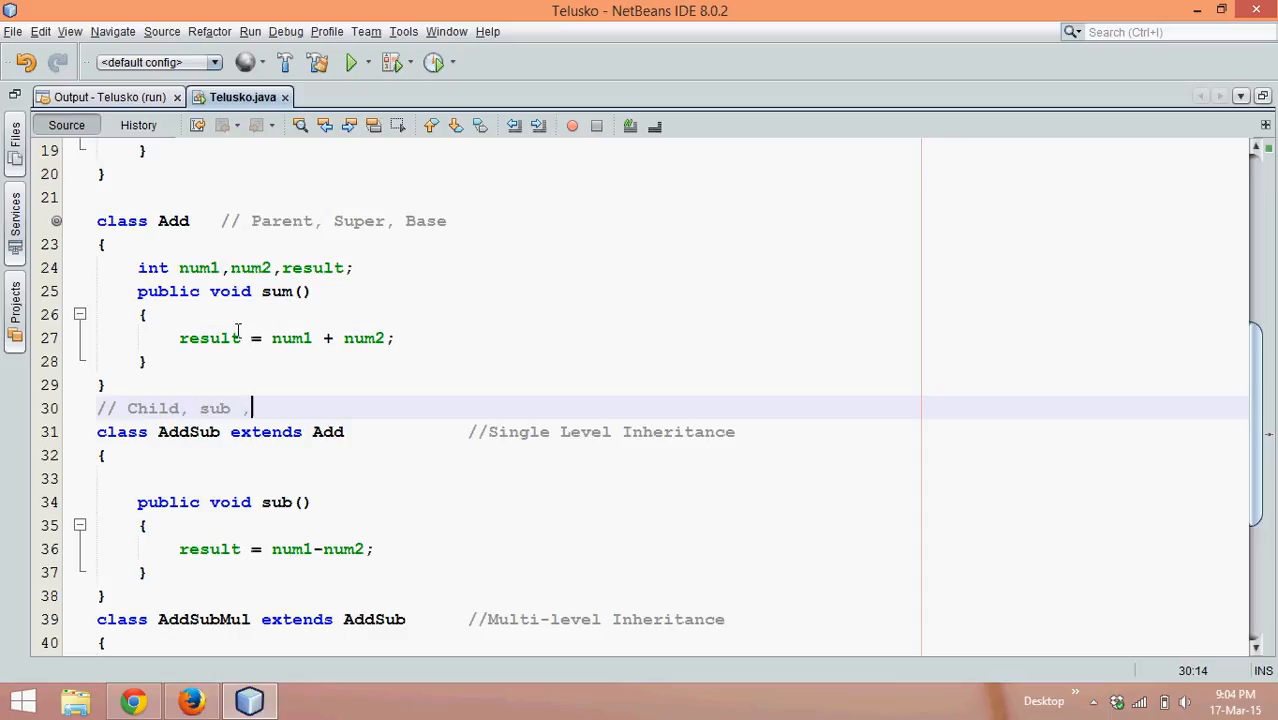
type("D")
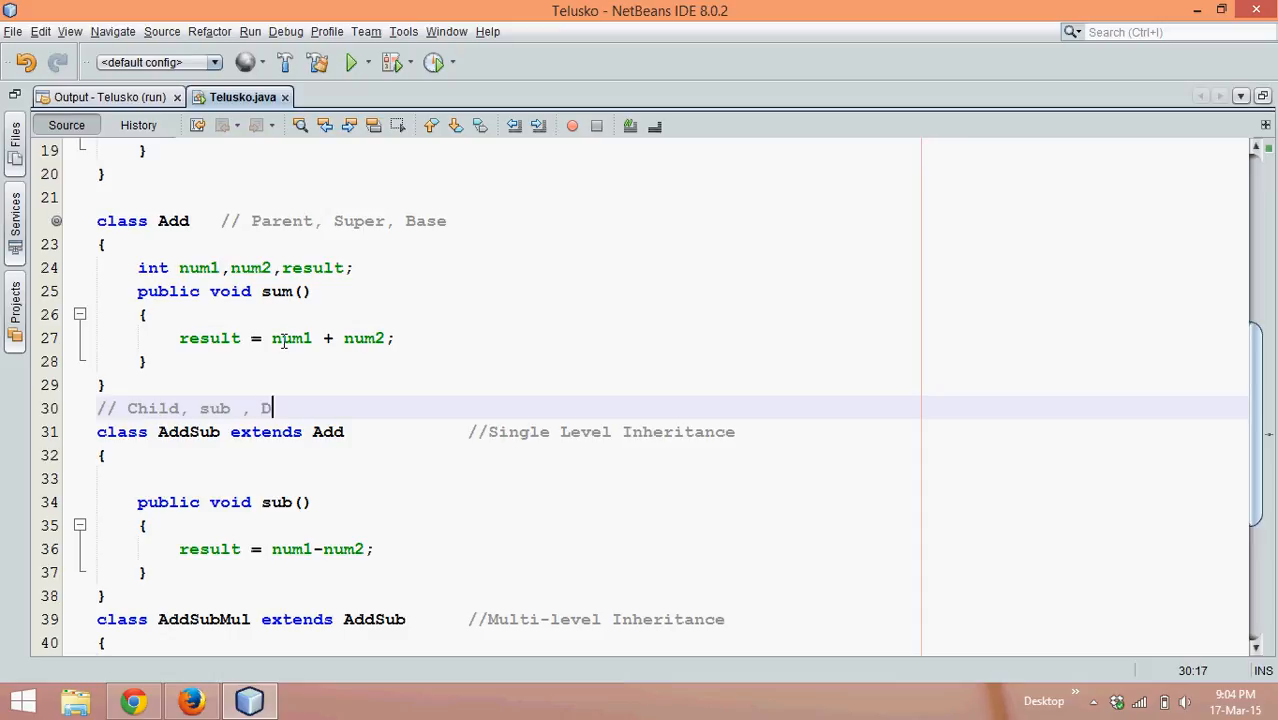
type("erived")
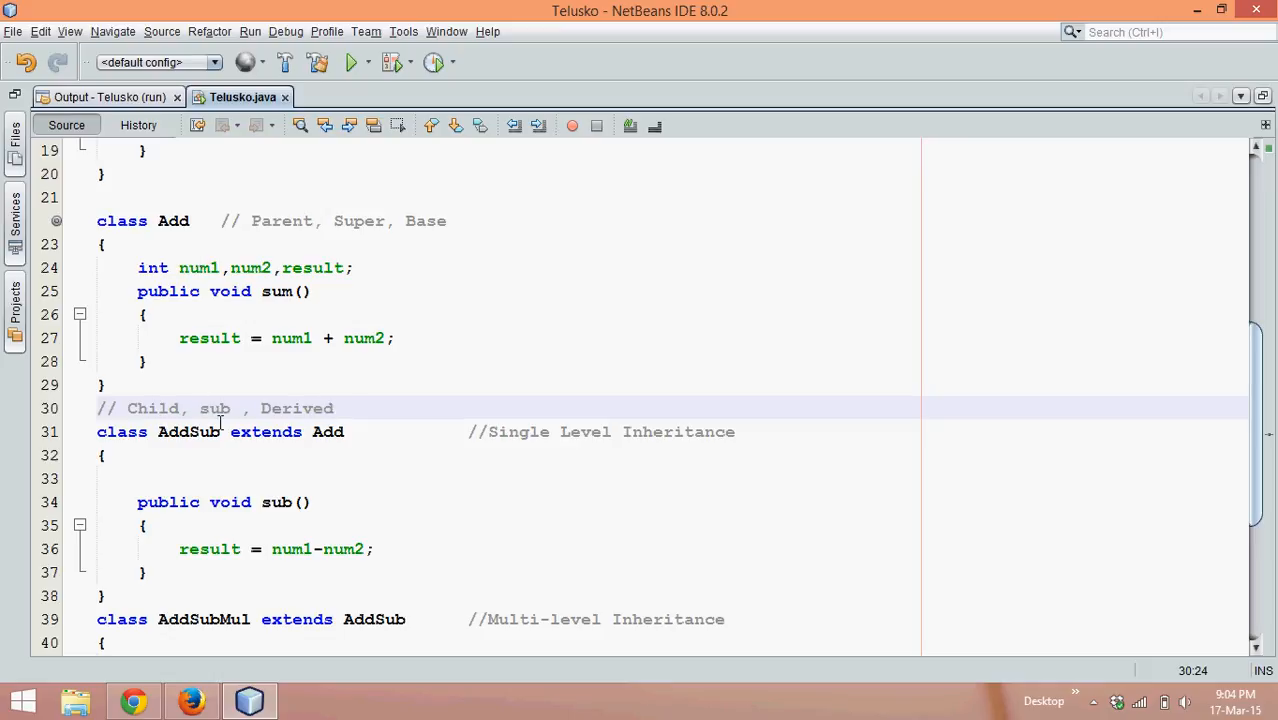
double_click(186, 431)
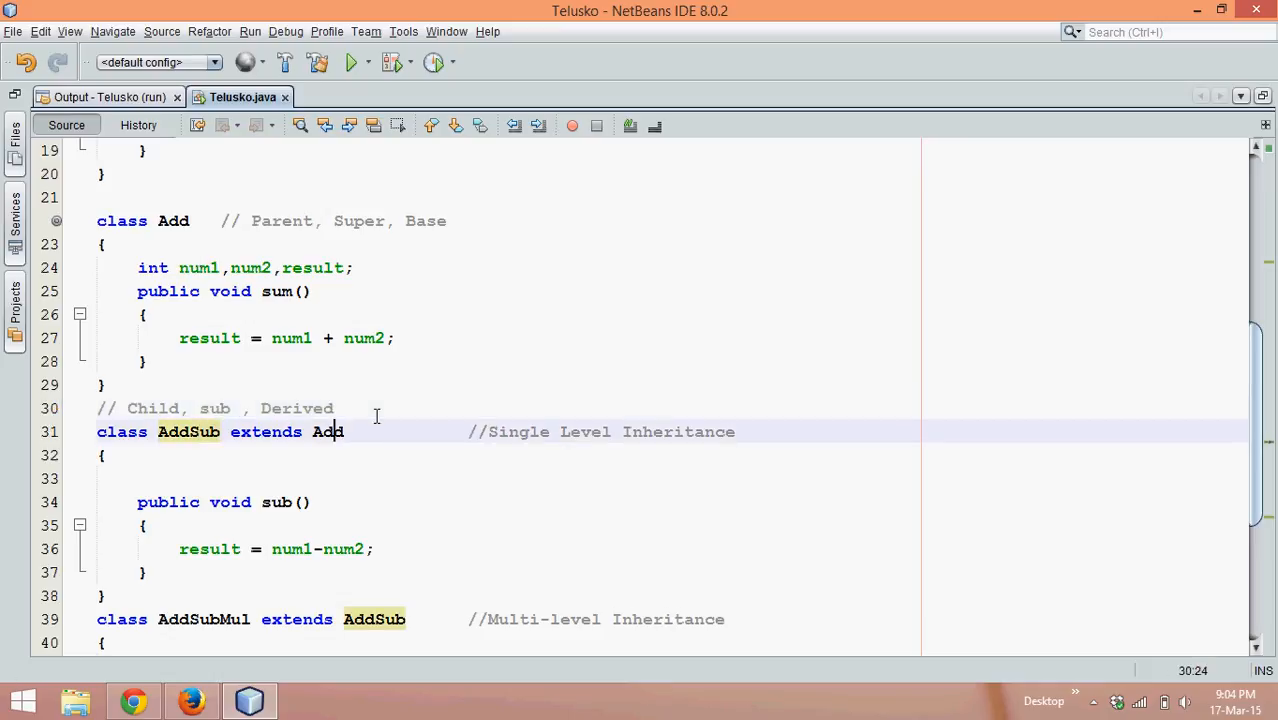
Scroll through the file to check AddSub and AddSubMul after adding blank lines
scroll("down", 3)
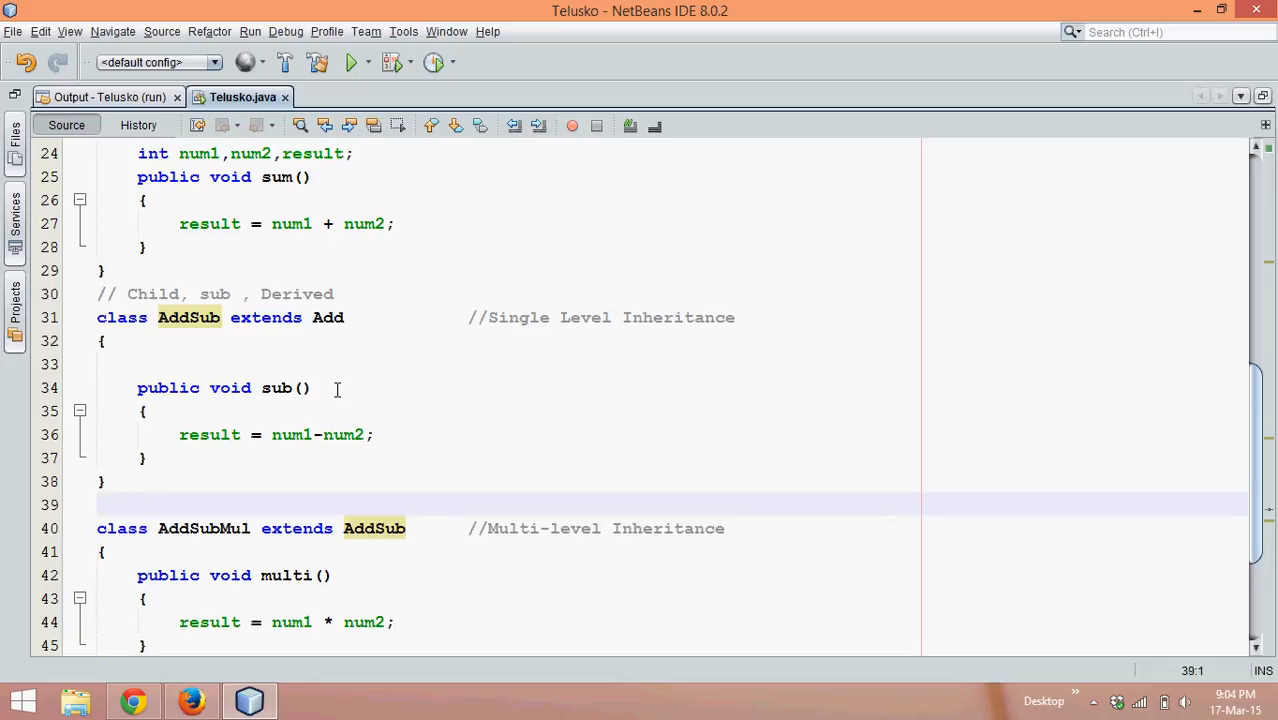
mouse_move(190, 424)
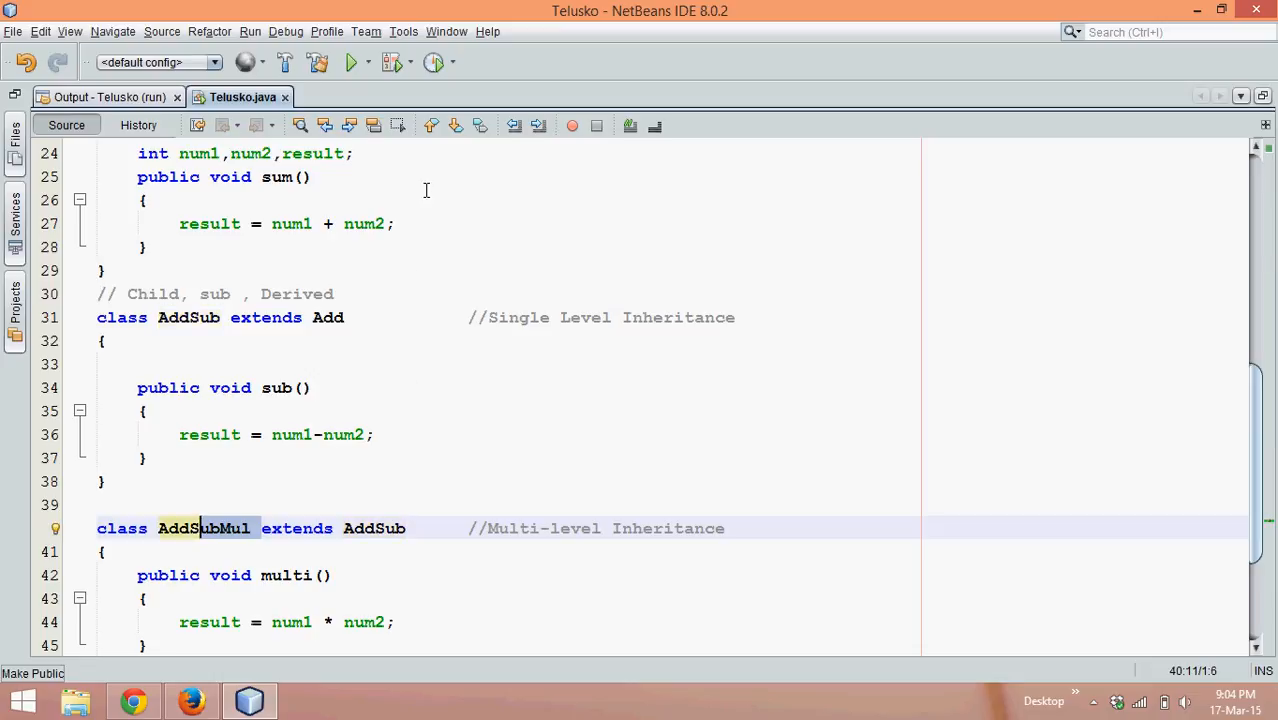
mouse_move(335, 505)
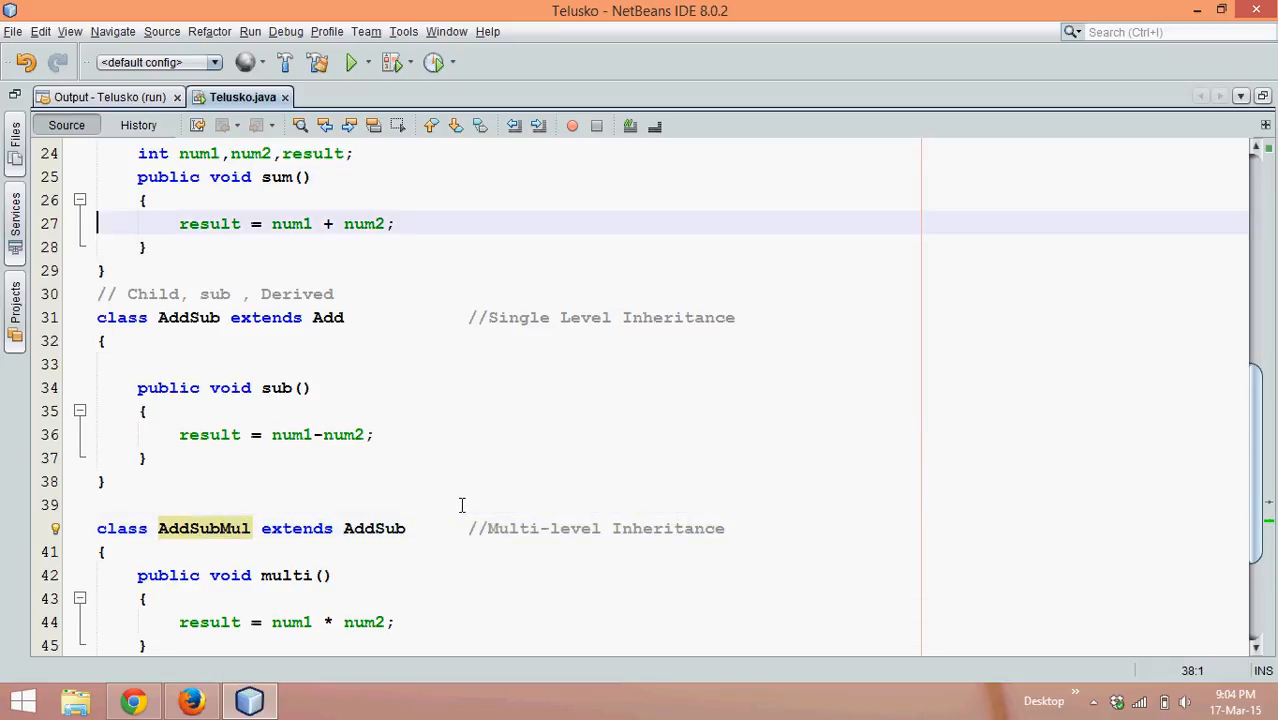
scroll("up", 3)
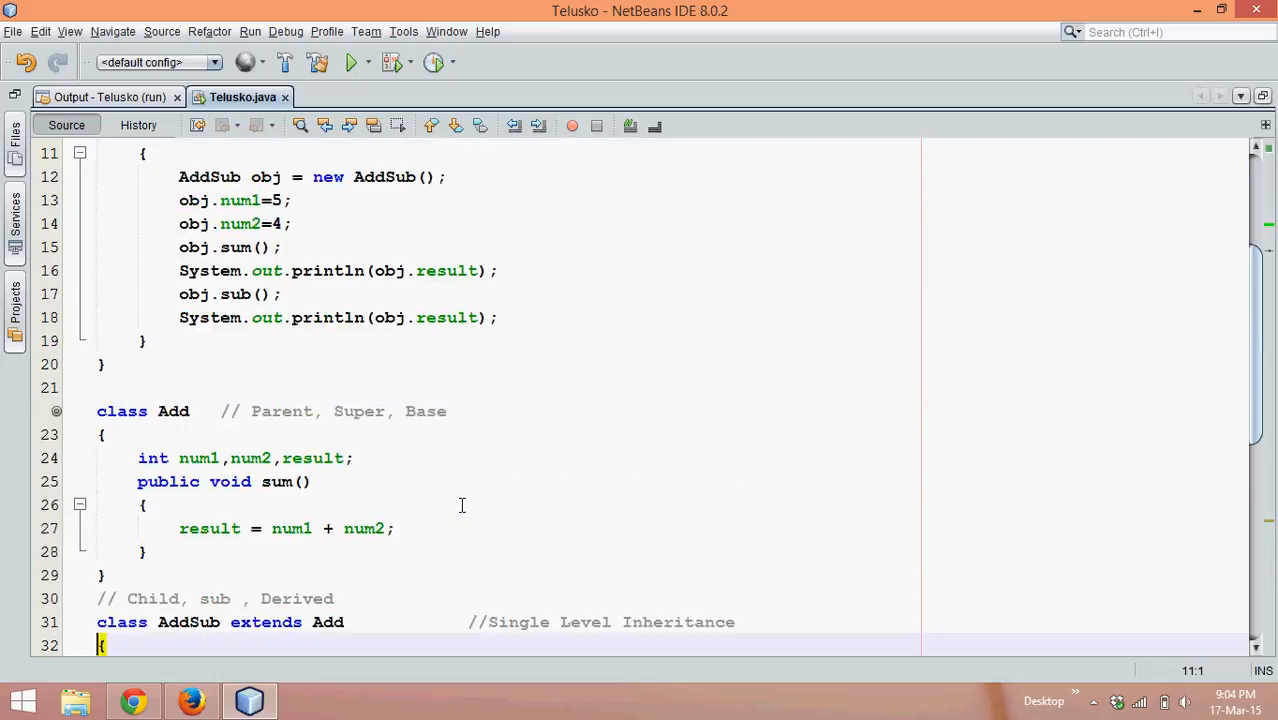
scroll("down", 3)
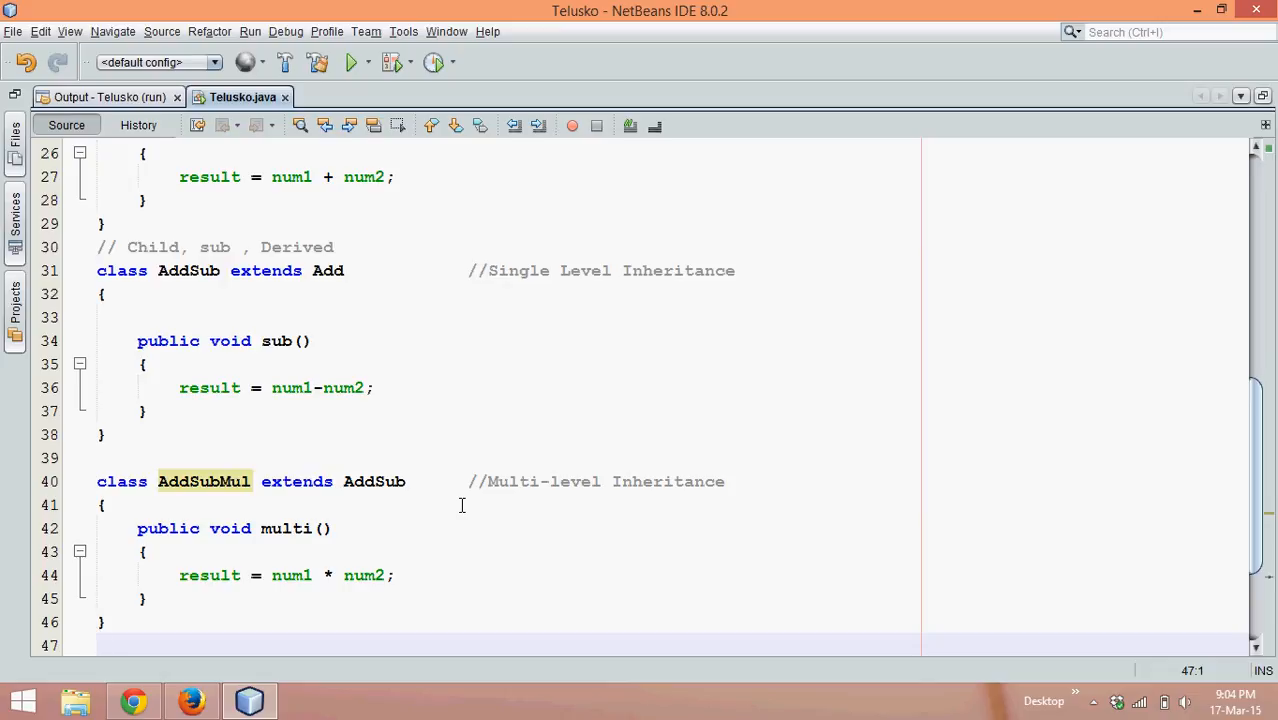
Type 'class Calc extends Add, Div' at the end of the file, attempting multiple inheritance
type("cl")
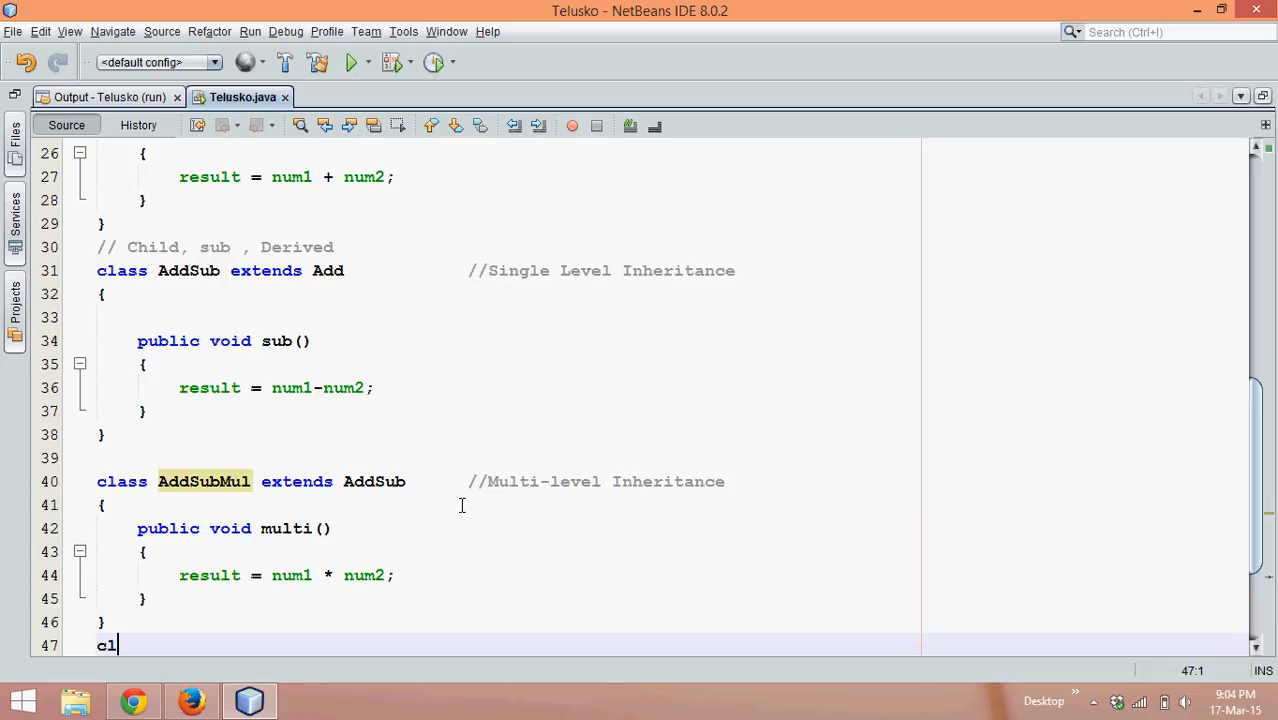
type("ass Calc")
type("{")
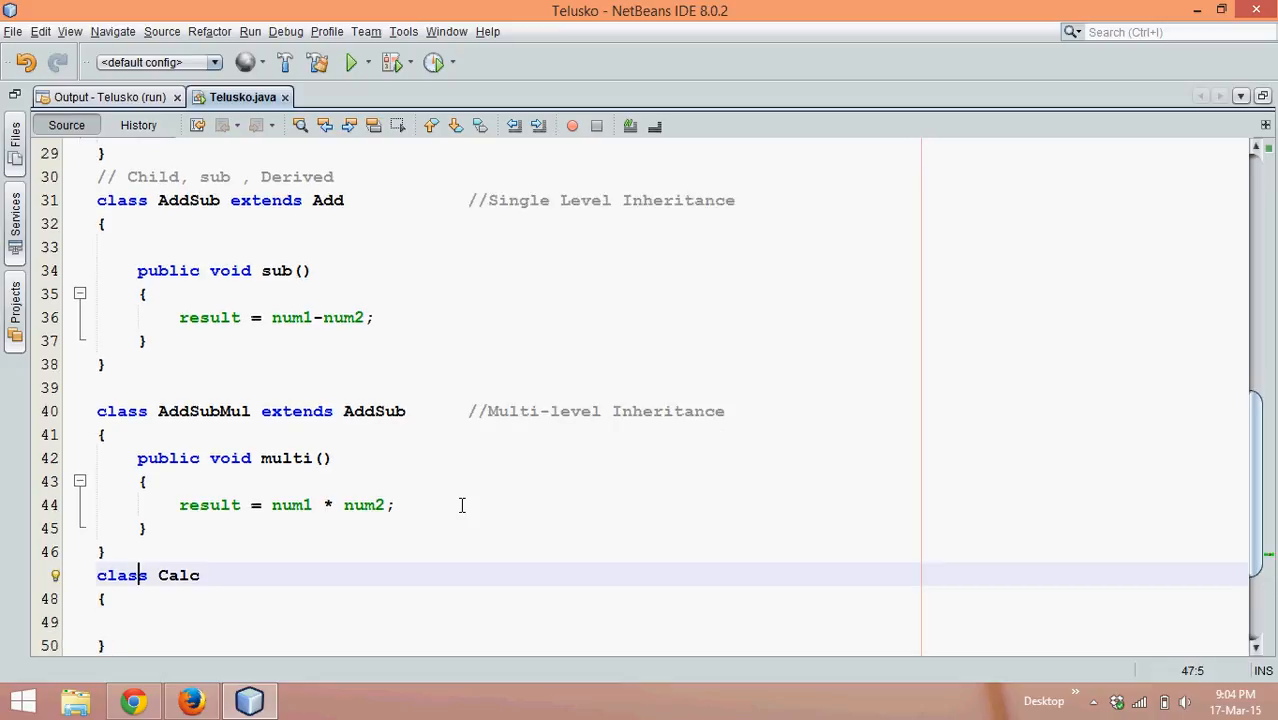
type("A")
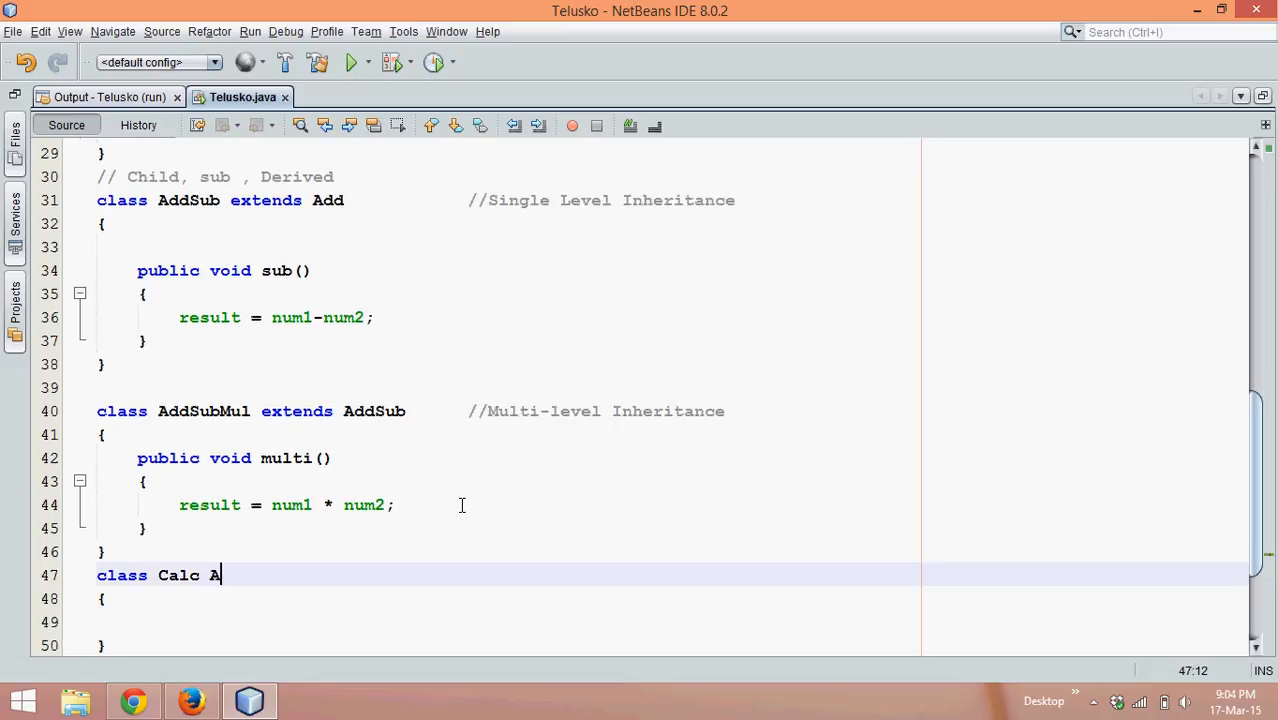
type("xte")
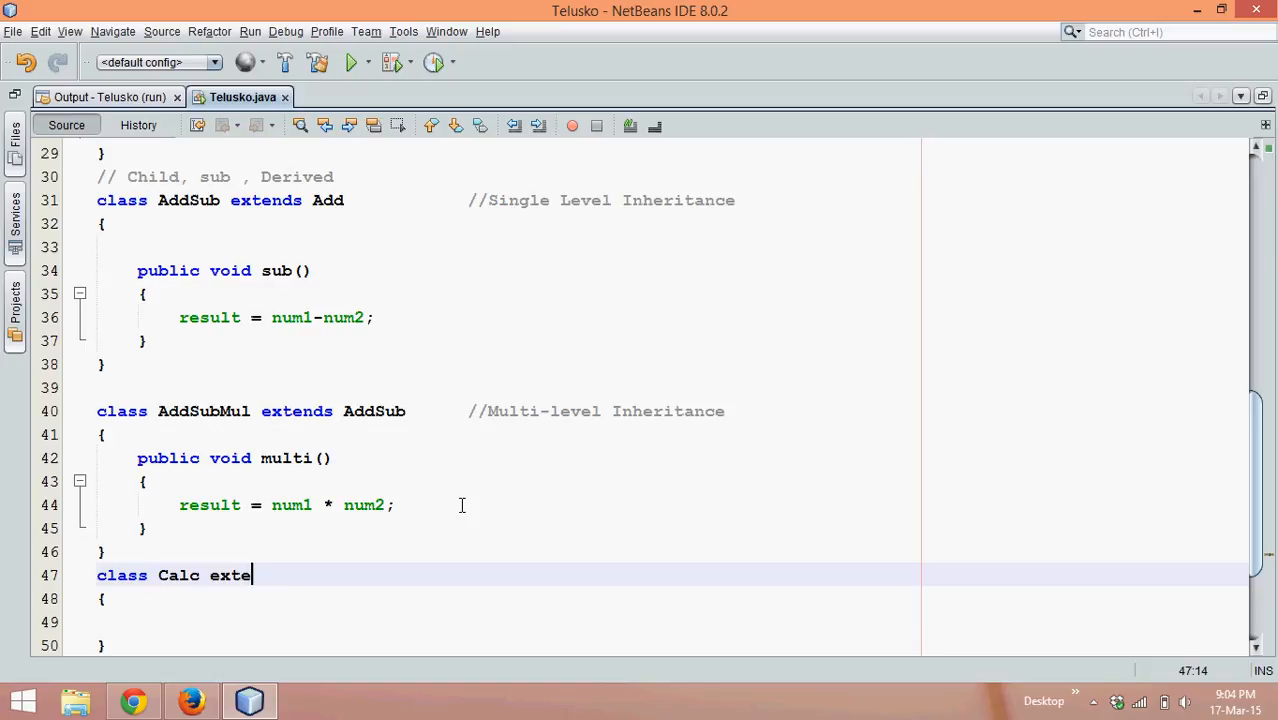
type("nds Add,")
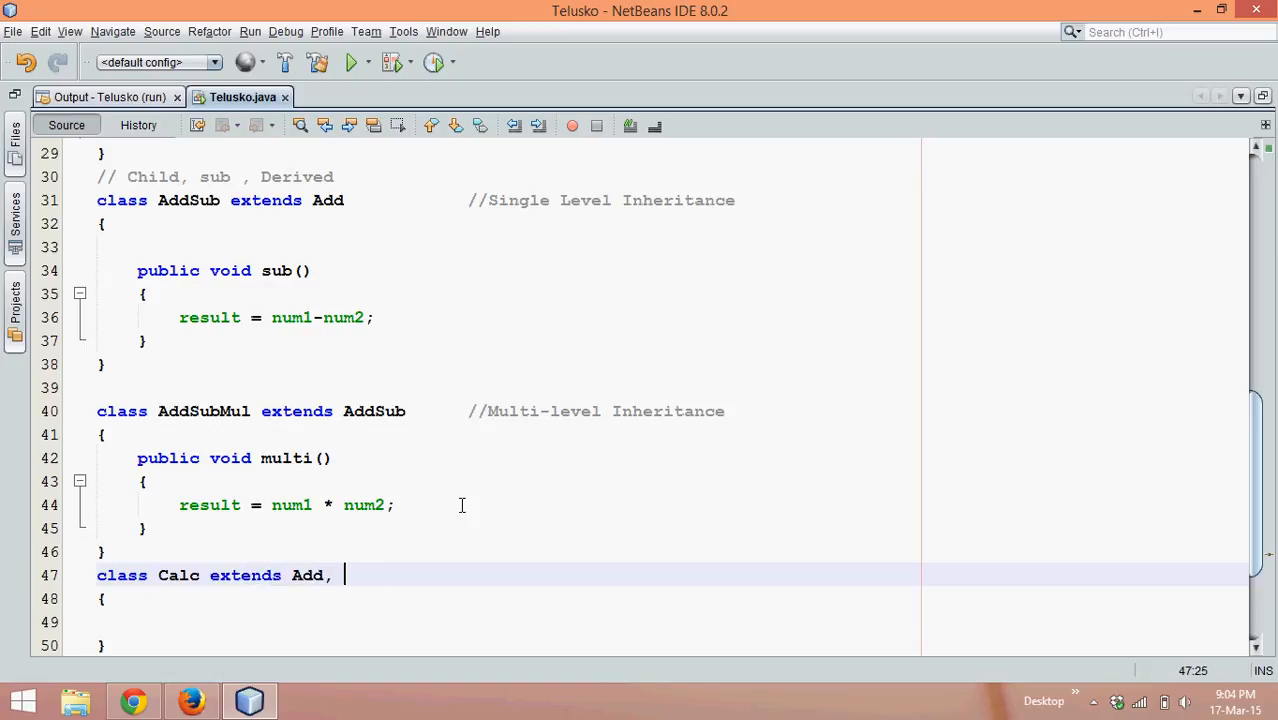
type("Div")
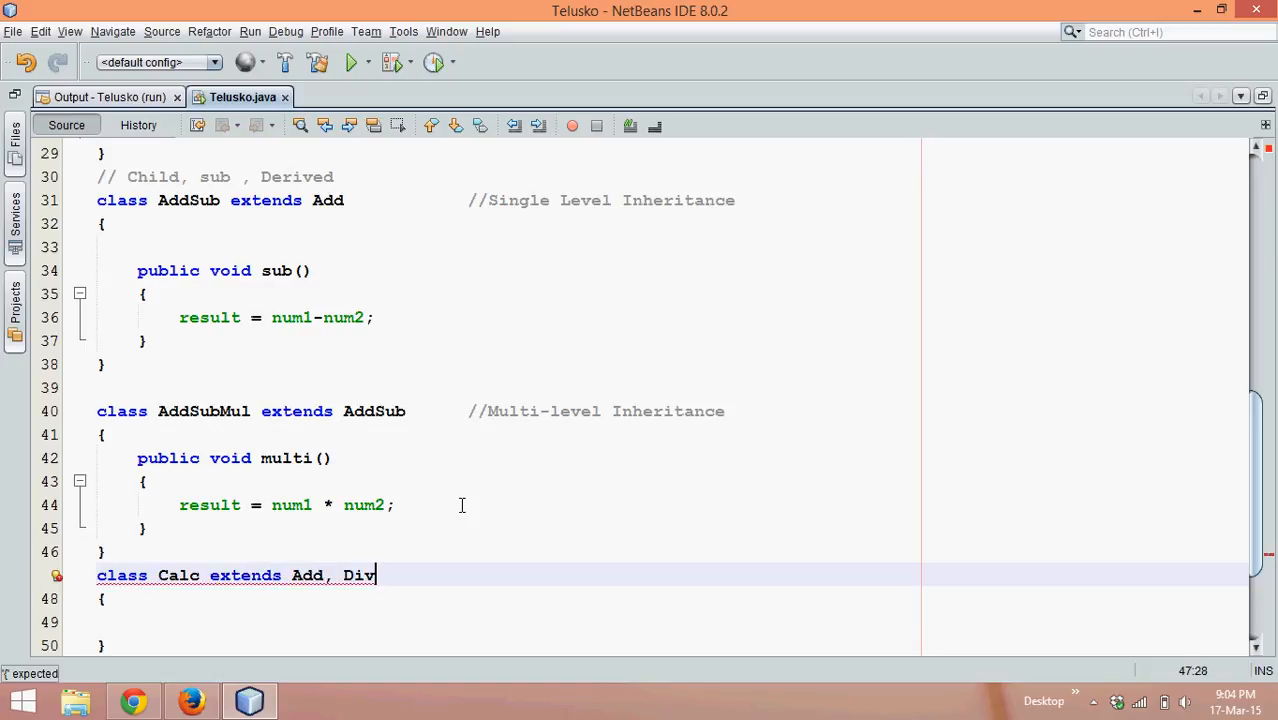
type("class Div")
type("}")
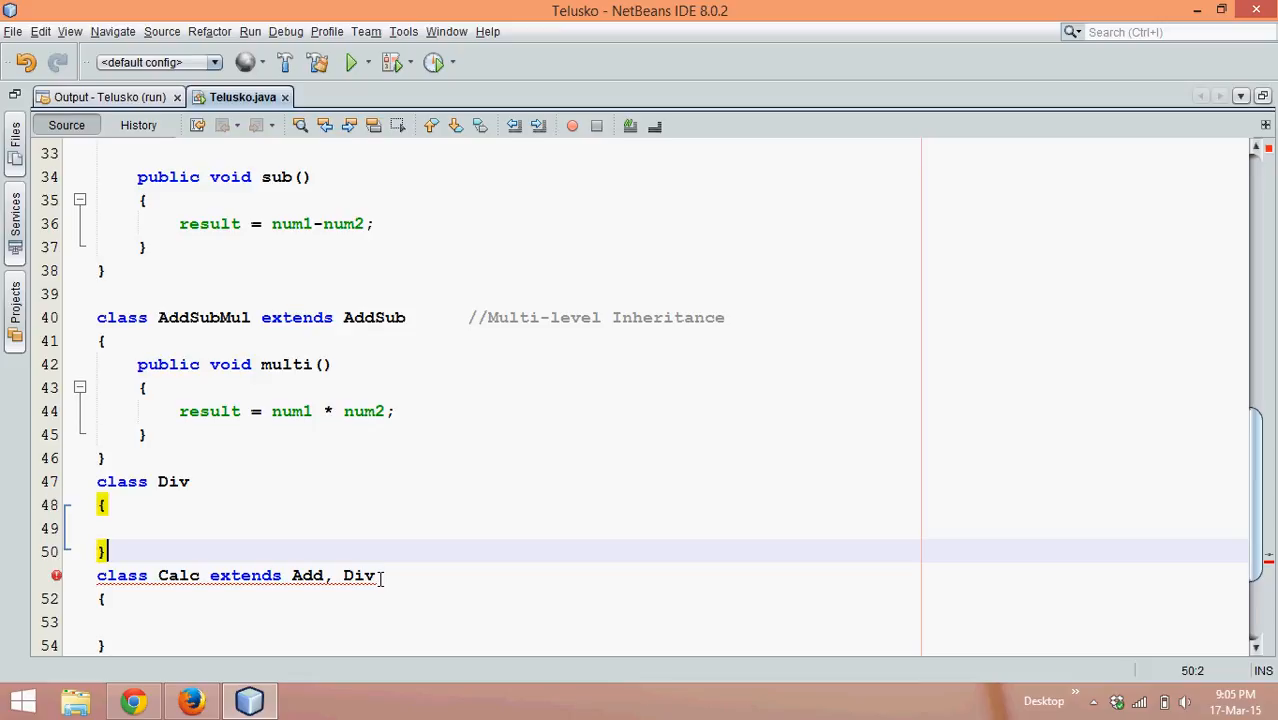
mouse_move(105, 668)
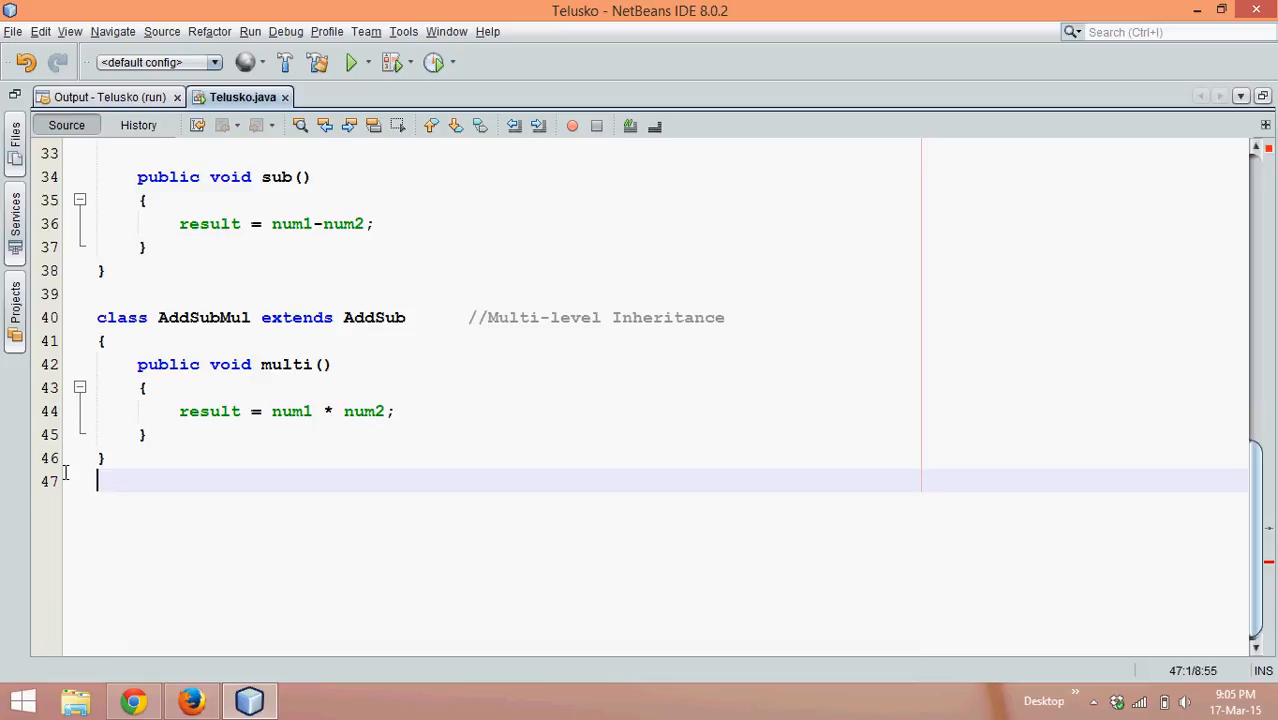
Scroll back up after deleting the Div and Calc classes
scroll("up", 3)
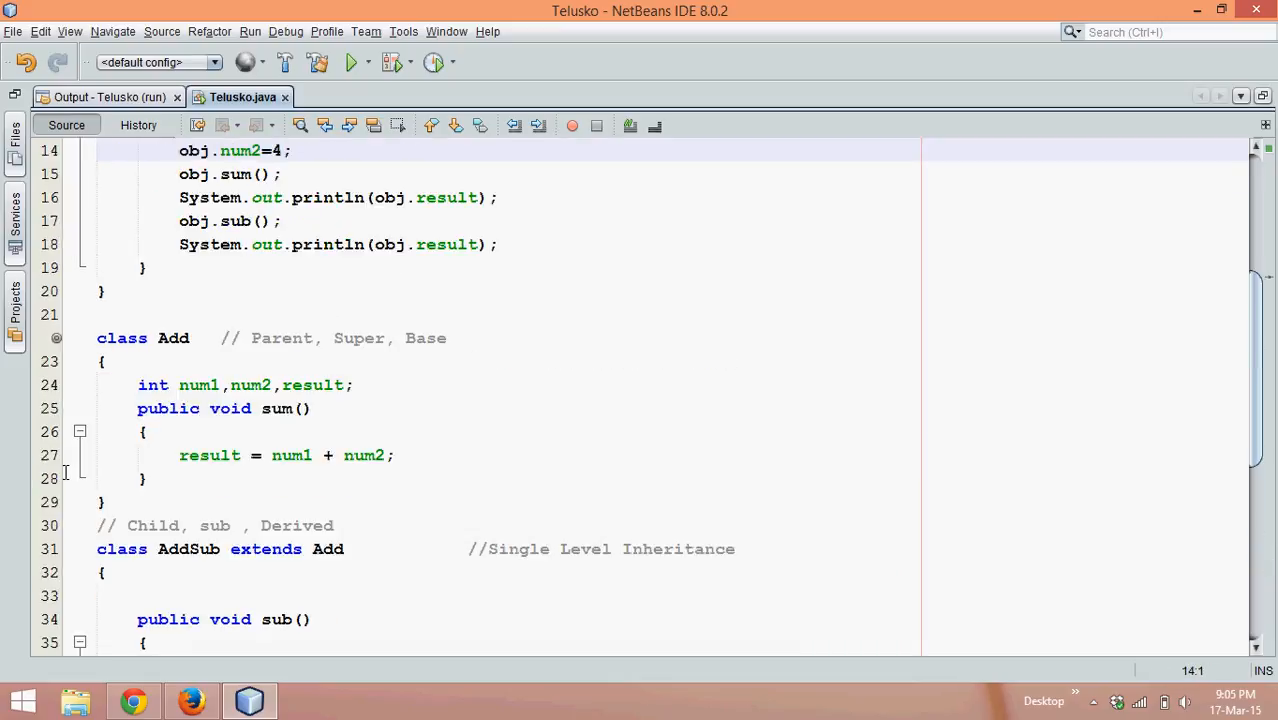